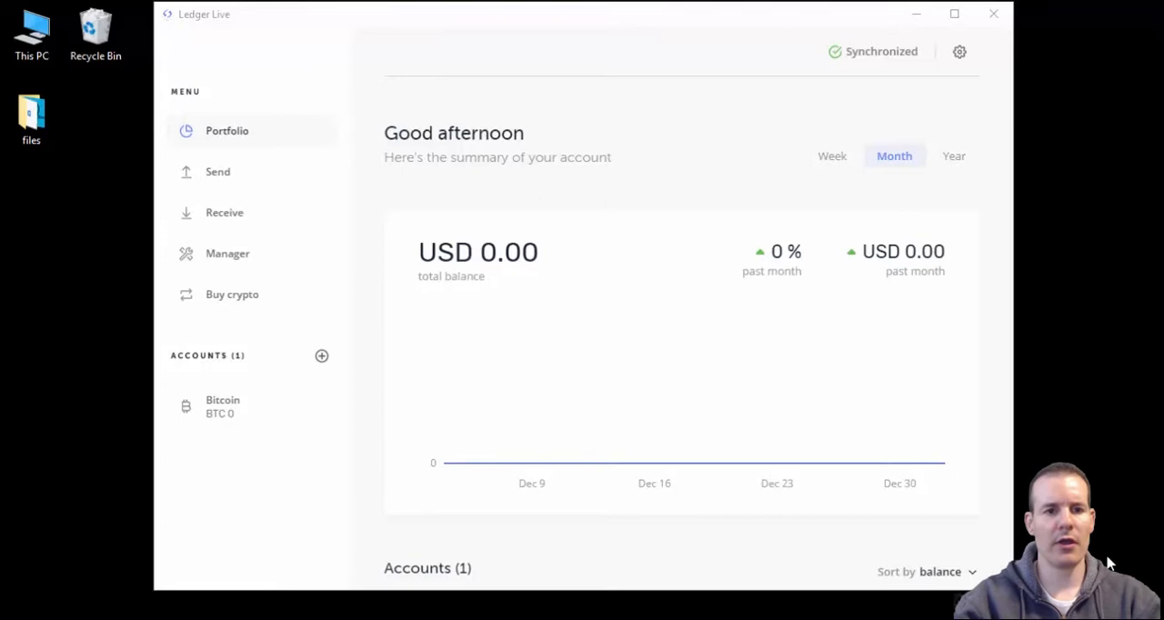
{"action": "mouse_move", "coordinate": [462, 277]}
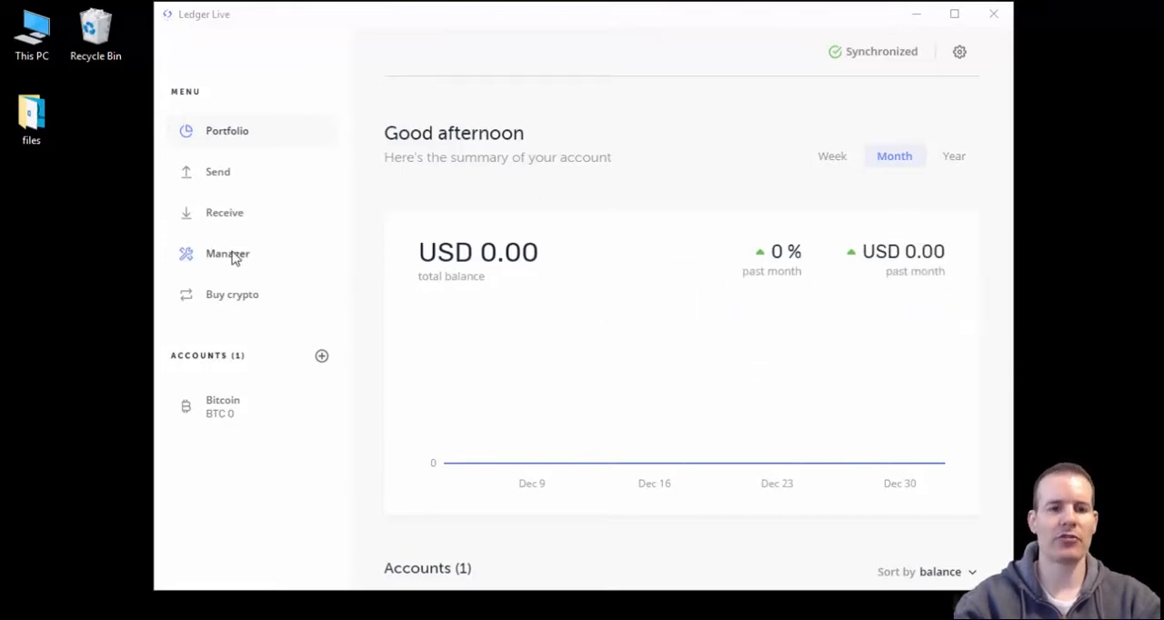
Step: Open Manager from the left menu to show the Ledger Nano S app catalog
{"action": "left_click", "coordinate": [226, 255]}
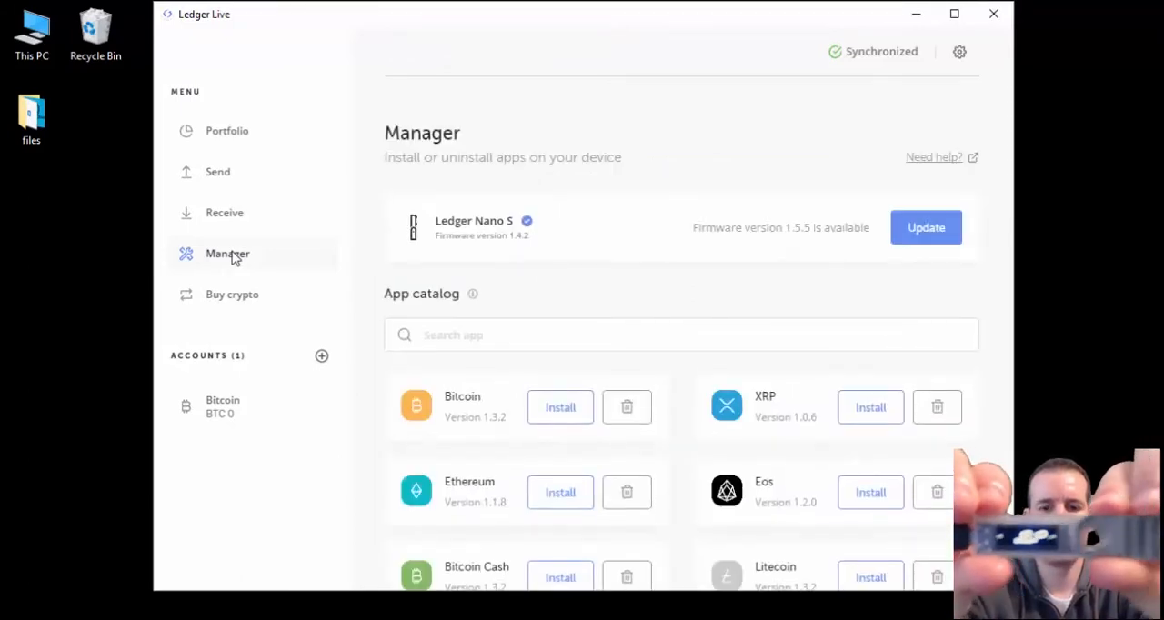
{"action": "mouse_move", "coordinate": [204, 320]}
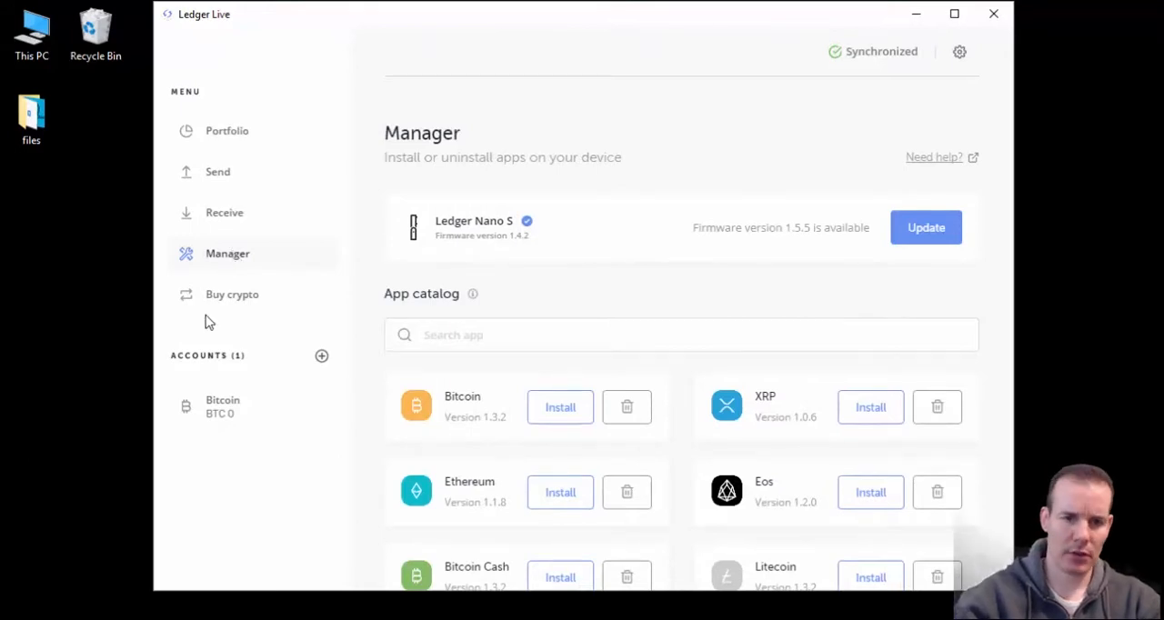
Step: Search the catalog for 'iota', install the IOTA app on the Nano S and dismiss the success message
{"action": "left_click", "coordinate": [680, 335]}
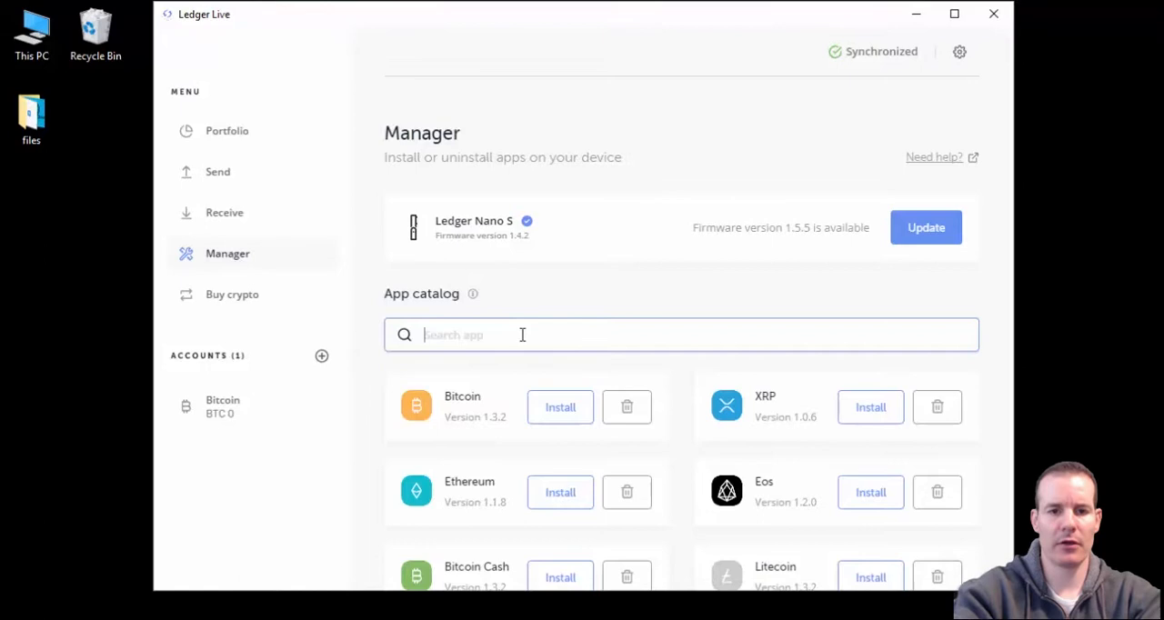
{"action": "type", "text": "iota"}
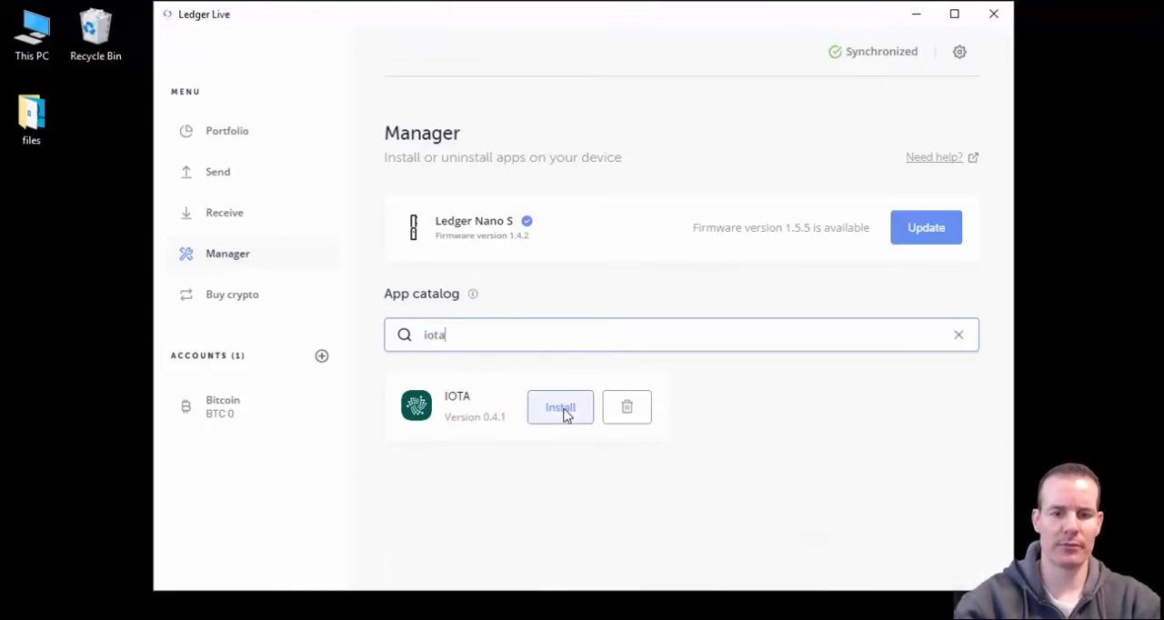
{"action": "left_click", "coordinate": [560, 408]}
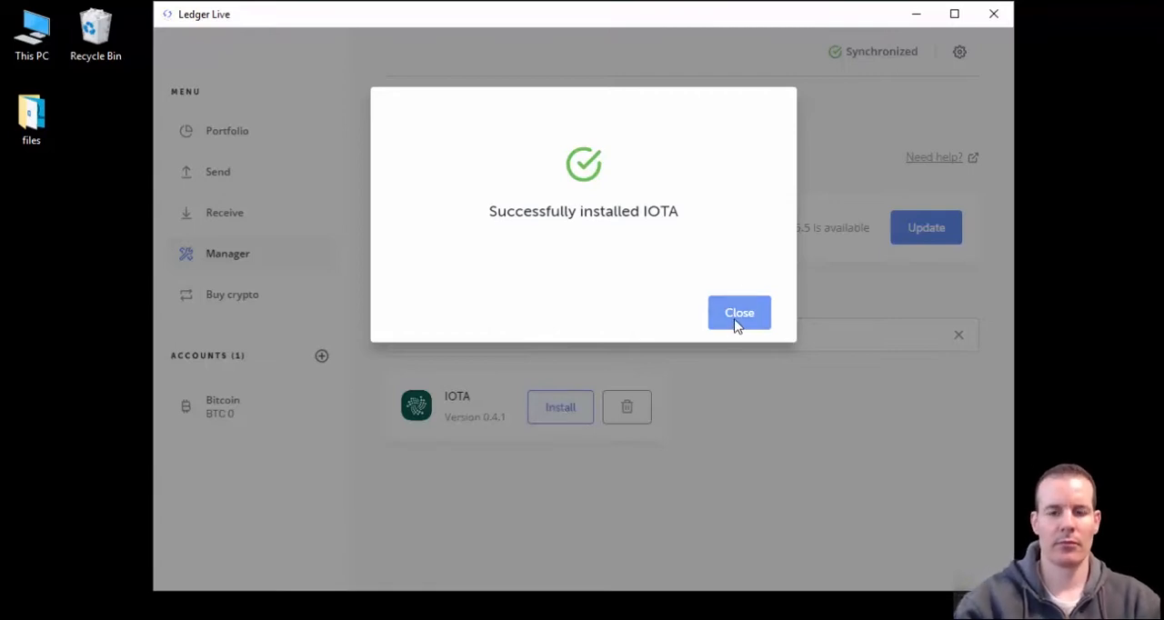
{"action": "left_click", "coordinate": [738, 313]}
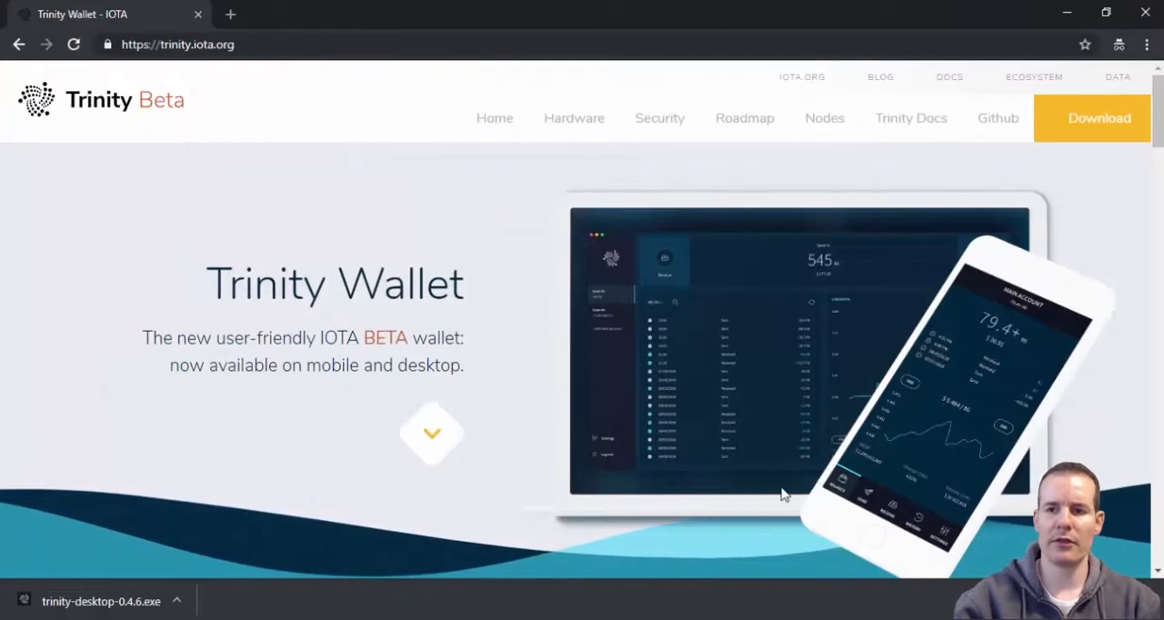
Step: Download the Windows version of Trinity Desktop from the Download Trinity section
{"action": "scroll", "scroll_direction": "down", "scroll_amount": 3}
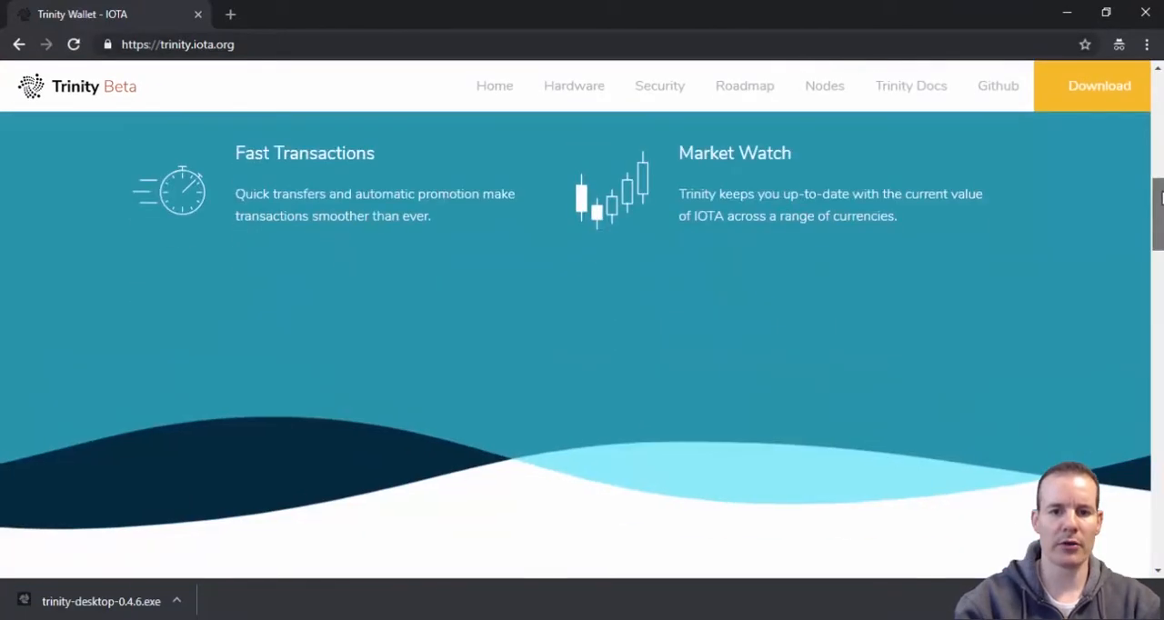
{"action": "scroll", "scroll_direction": "down", "scroll_amount": 3}
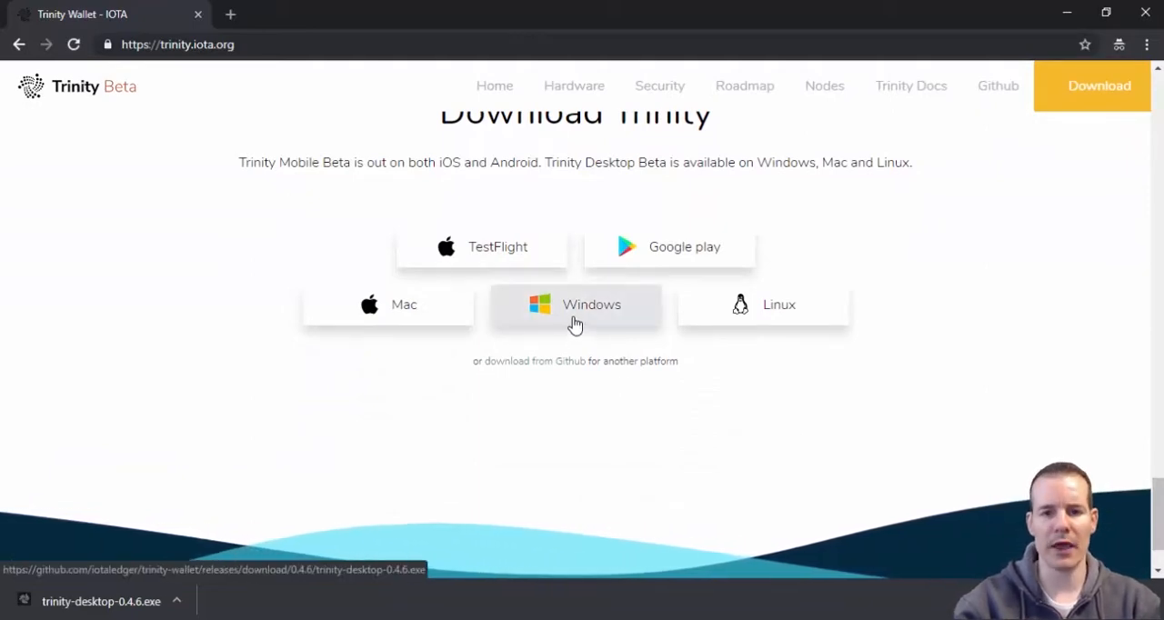
{"action": "left_click", "coordinate": [575, 306]}
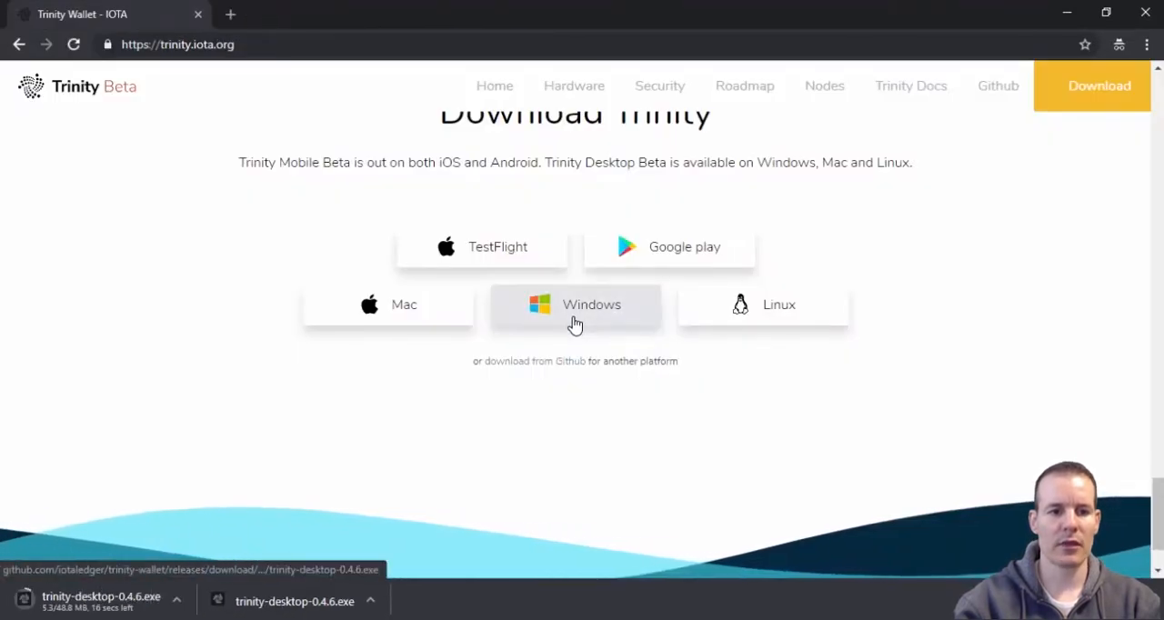
{"action": "mouse_move", "coordinate": [571, 344]}
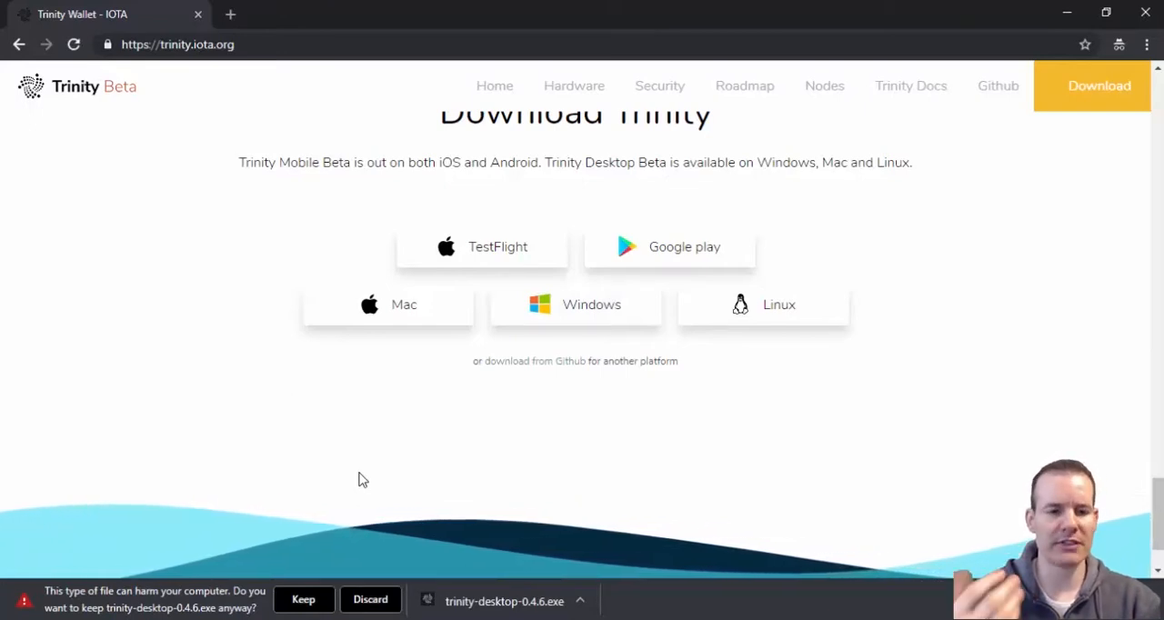
{"action": "mouse_move", "coordinate": [335, 585]}
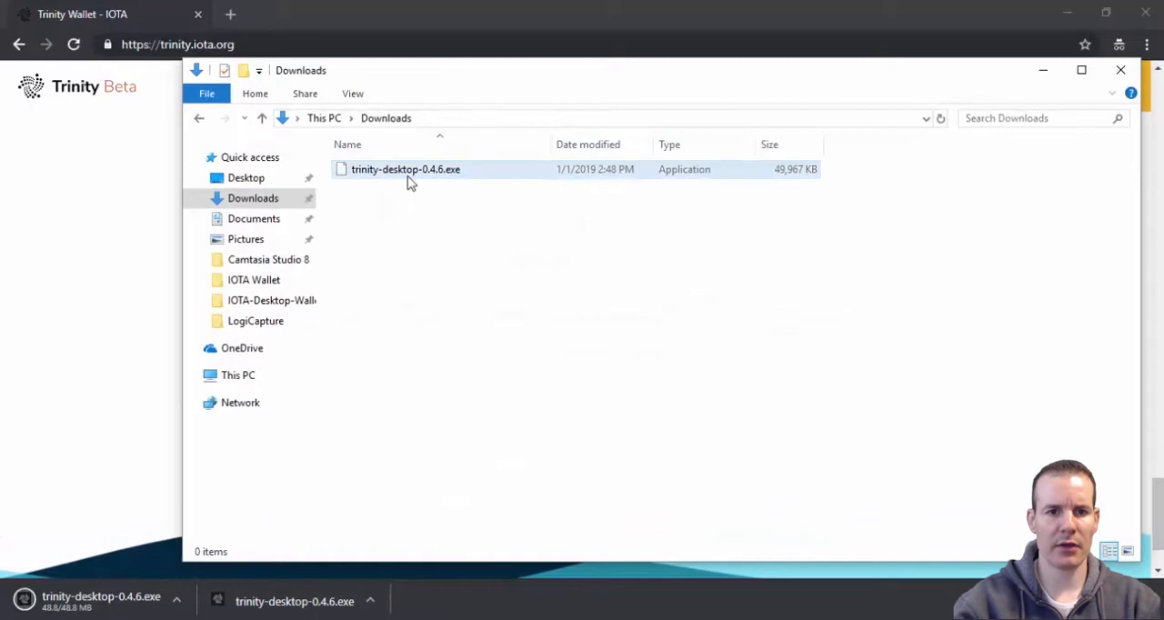
Step: Run trinity-desktop-0.4.6.exe from the Downloads folder
{"action": "left_click", "coordinate": [406, 169]}
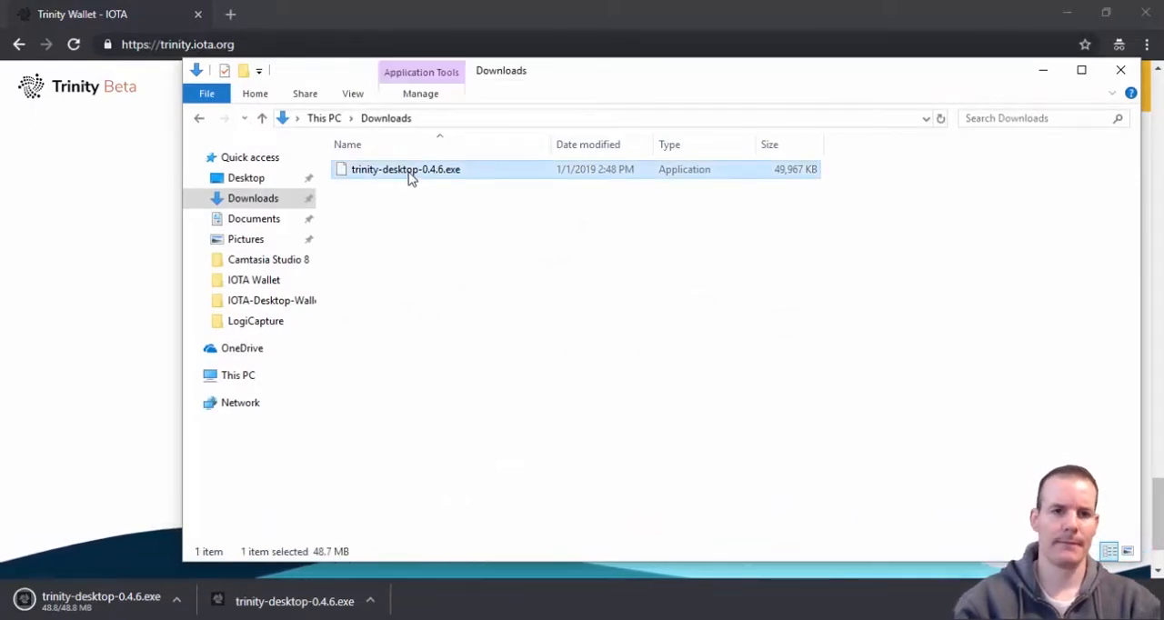
{"action": "double_click", "coordinate": [406, 169]}
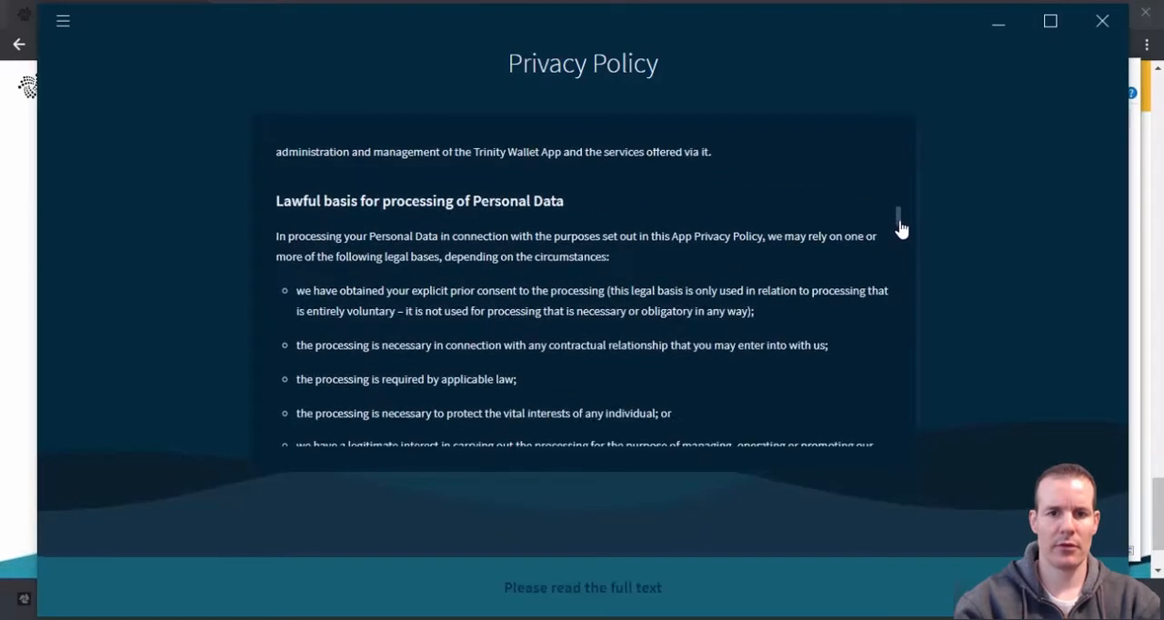
Step: Read through and accept Trinity's Privacy Policy
{"action": "scroll", "scroll_direction": "down", "scroll_amount": 3}
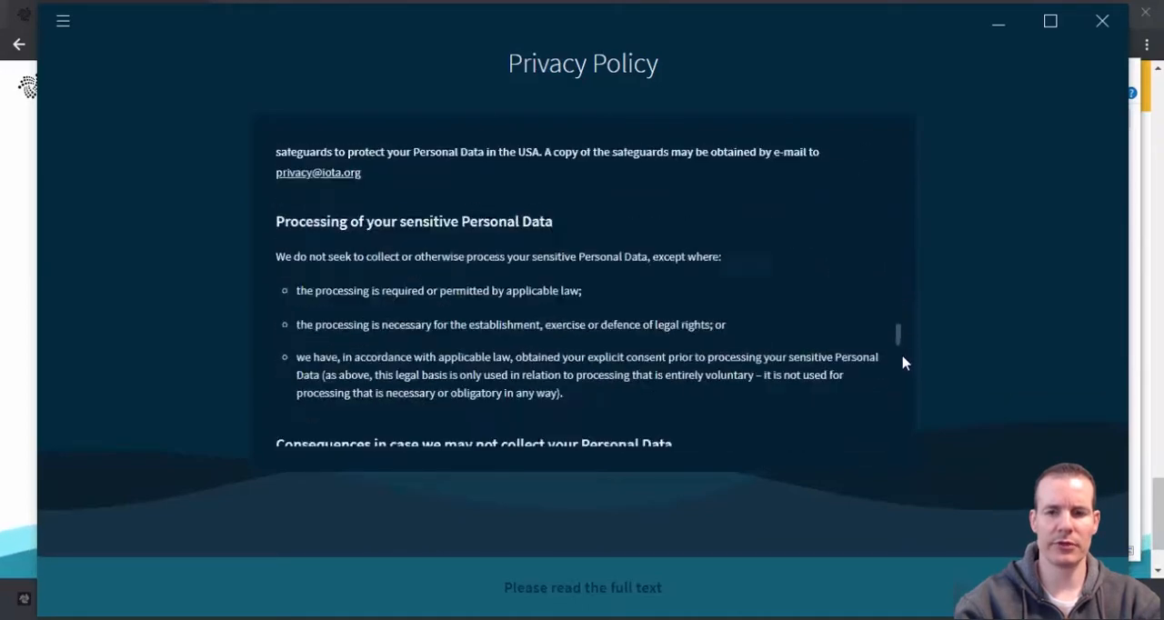
{"action": "scroll", "scroll_direction": "down", "scroll_amount": 3}
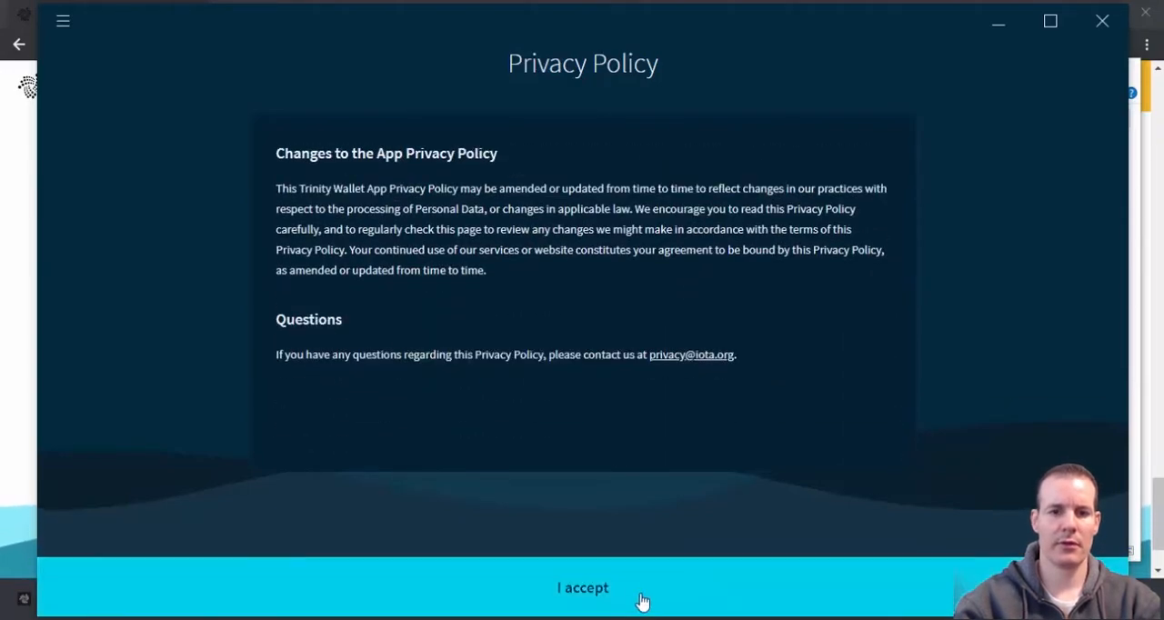
{"action": "left_click", "coordinate": [582, 587]}
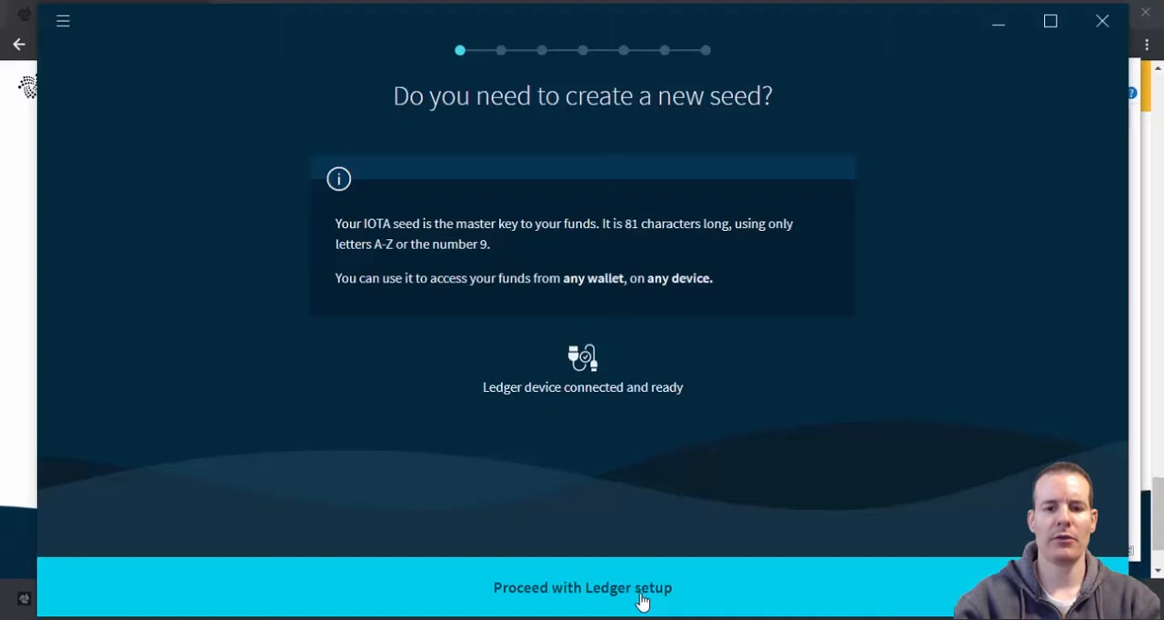
Step: Proceed with Ledger setup and continue with account index 5
{"action": "left_click", "coordinate": [582, 587]}
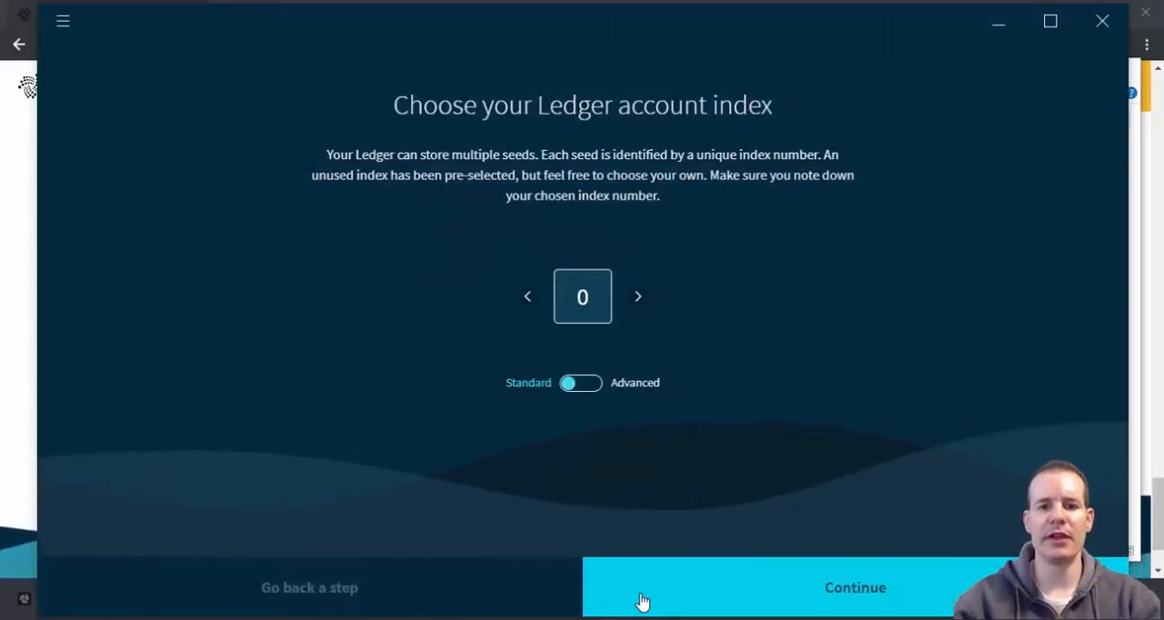
{"action": "left_click", "coordinate": [636, 296]}
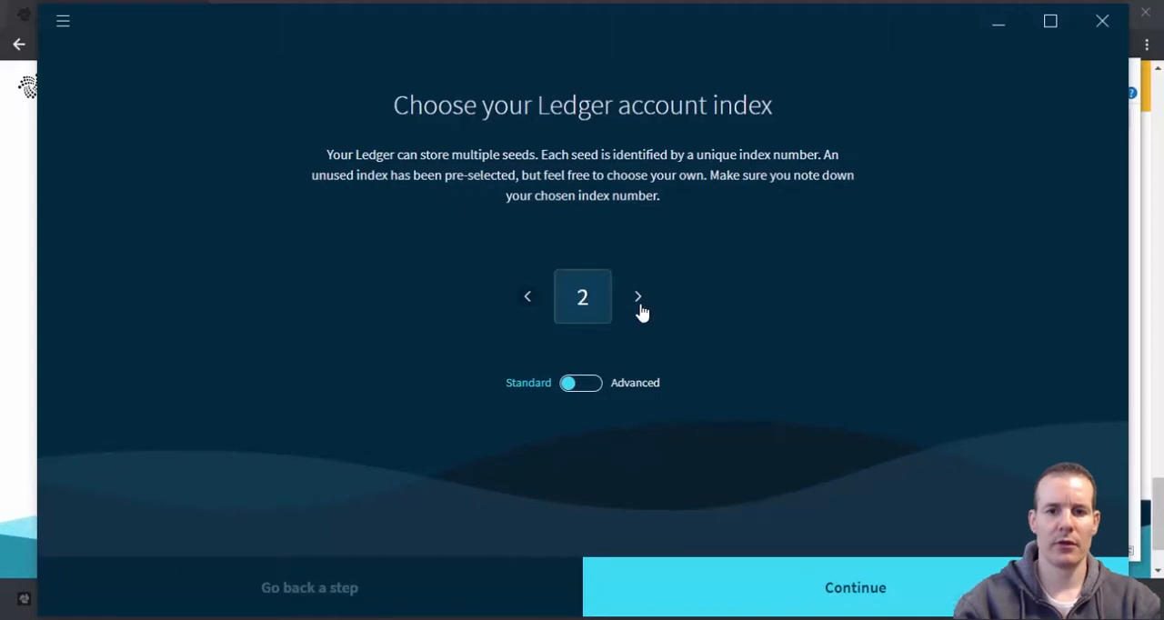
{"action": "left_click", "coordinate": [636, 297]}
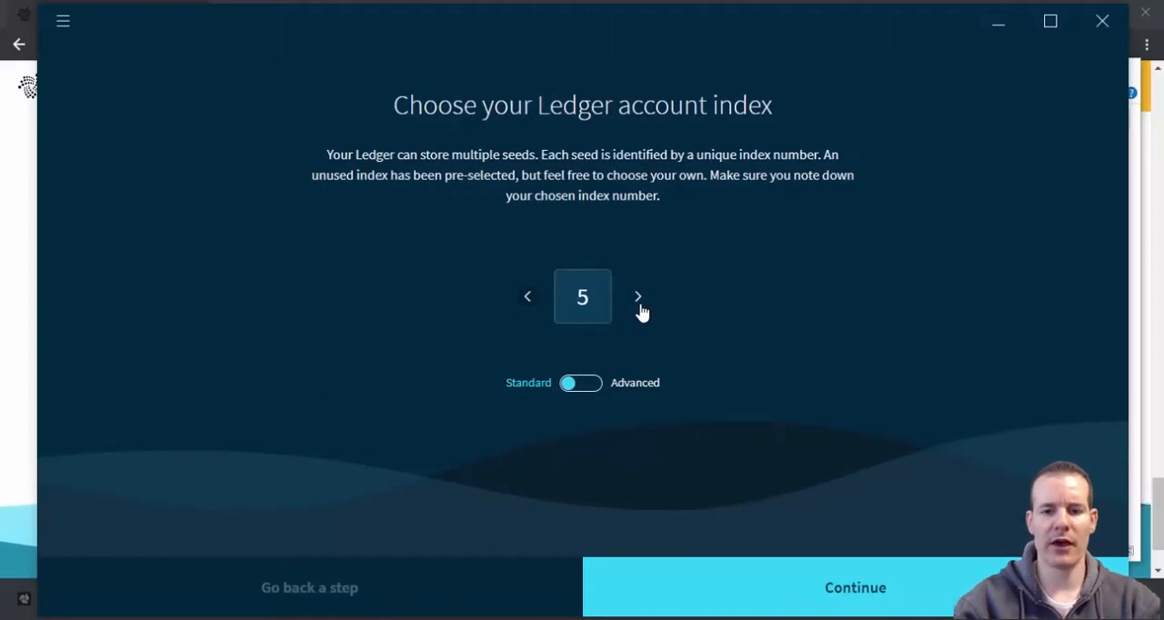
{"action": "mouse_move", "coordinate": [804, 598]}
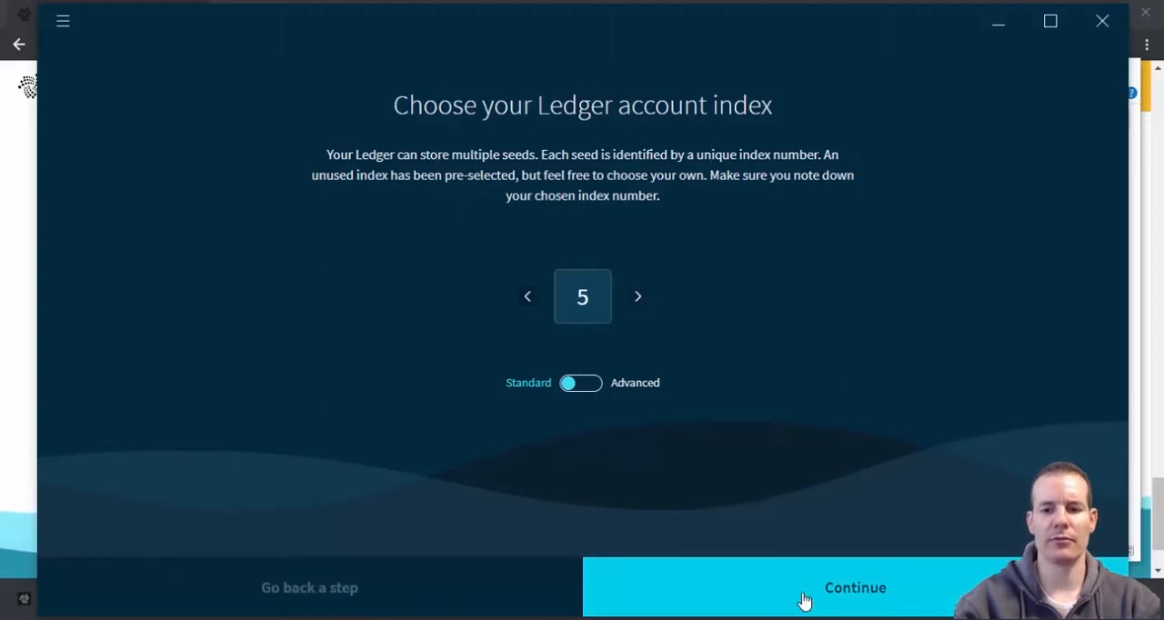
{"action": "left_click", "coordinate": [854, 587]}
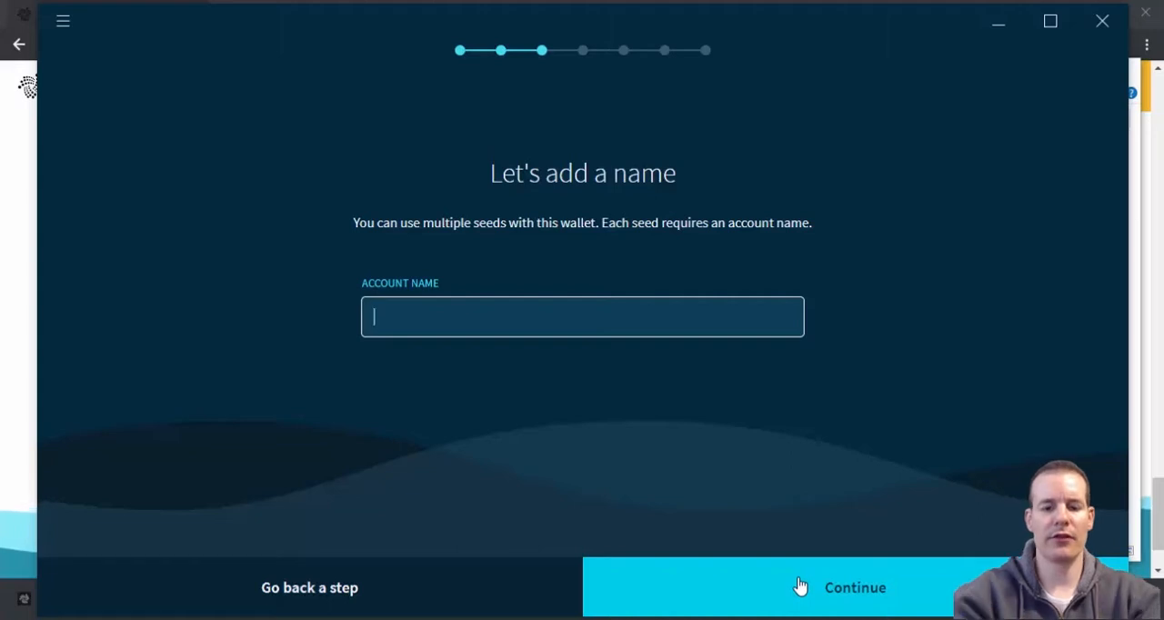
Step: Name the account 'account1', set a password and continue to the All Done screen
{"action": "type", "text": "accou"}
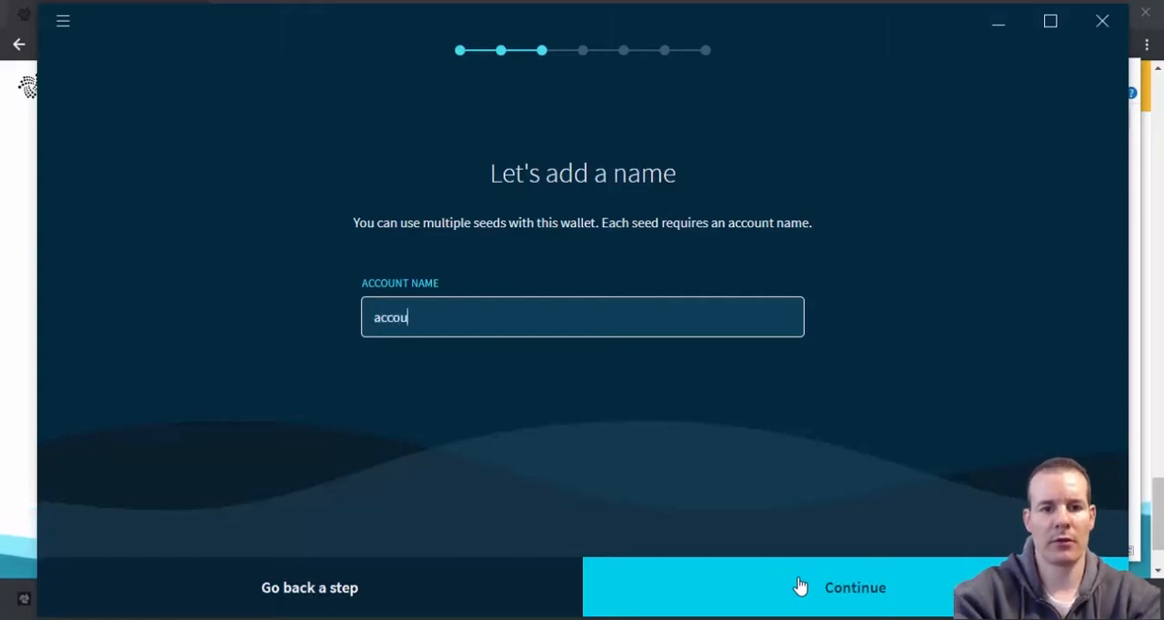
{"action": "type", "text": "nt1"}
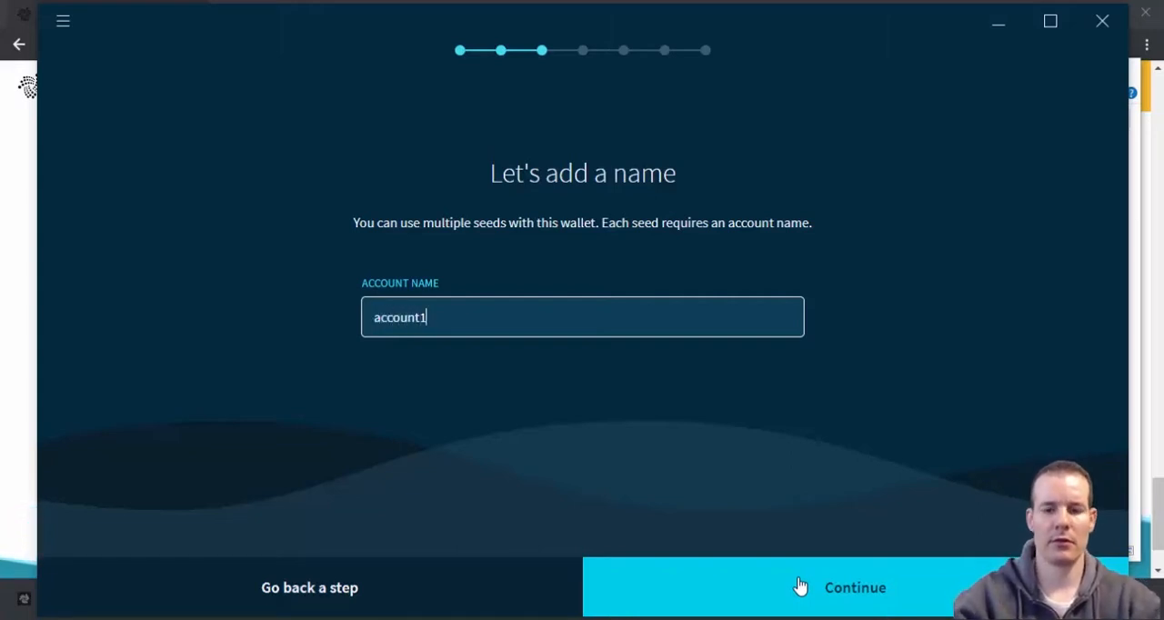
{"action": "left_click", "coordinate": [855, 585]}
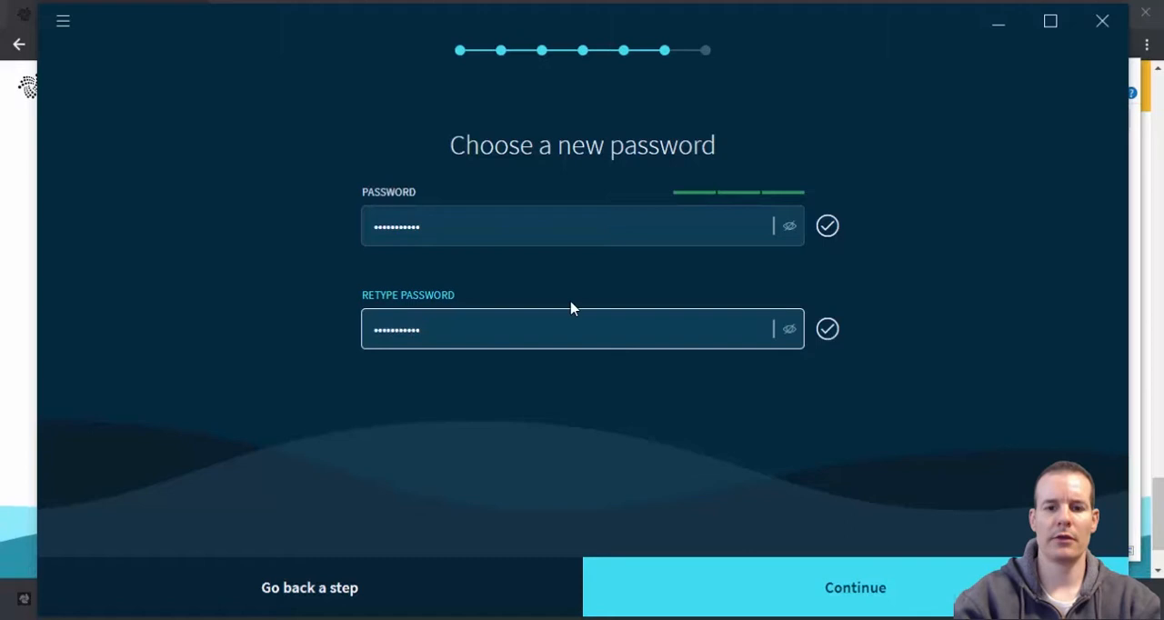
{"action": "left_click", "coordinate": [854, 587]}
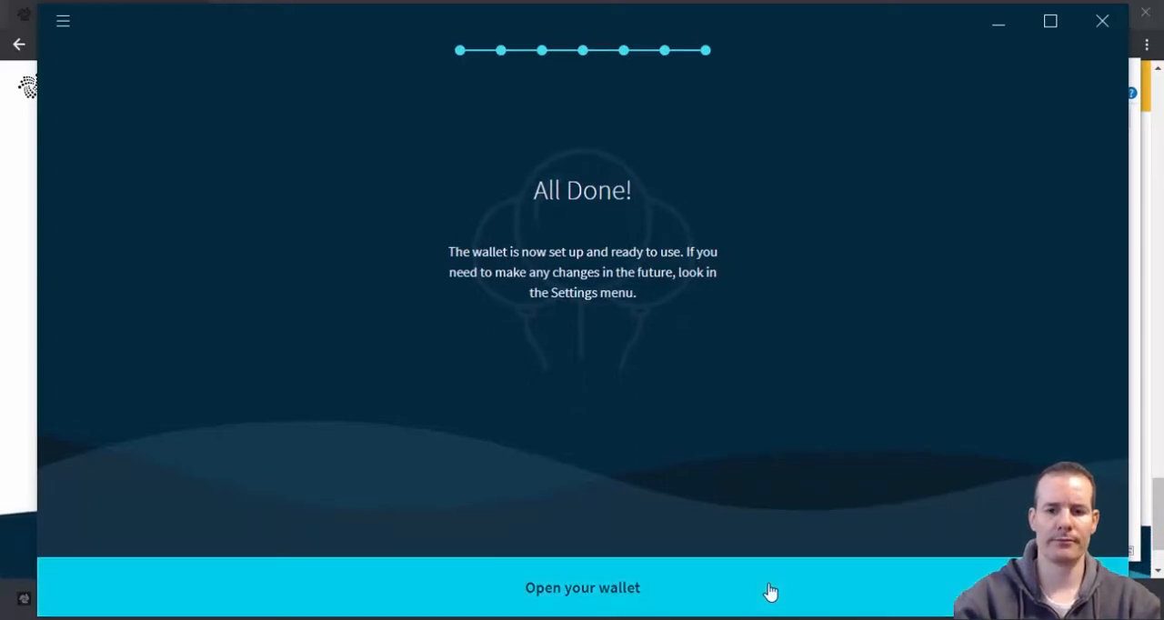
Step: Open the wallet to the account1 dashboard with its 0 i balance
{"action": "left_click", "coordinate": [582, 588]}
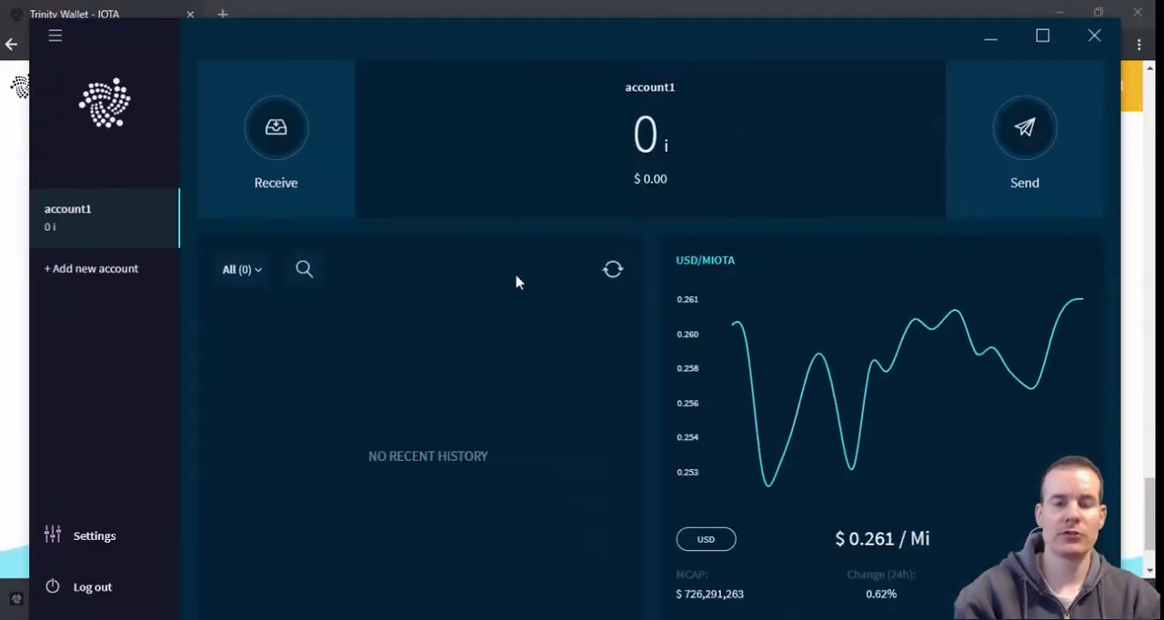
{"action": "mouse_move", "coordinate": [1020, 128]}
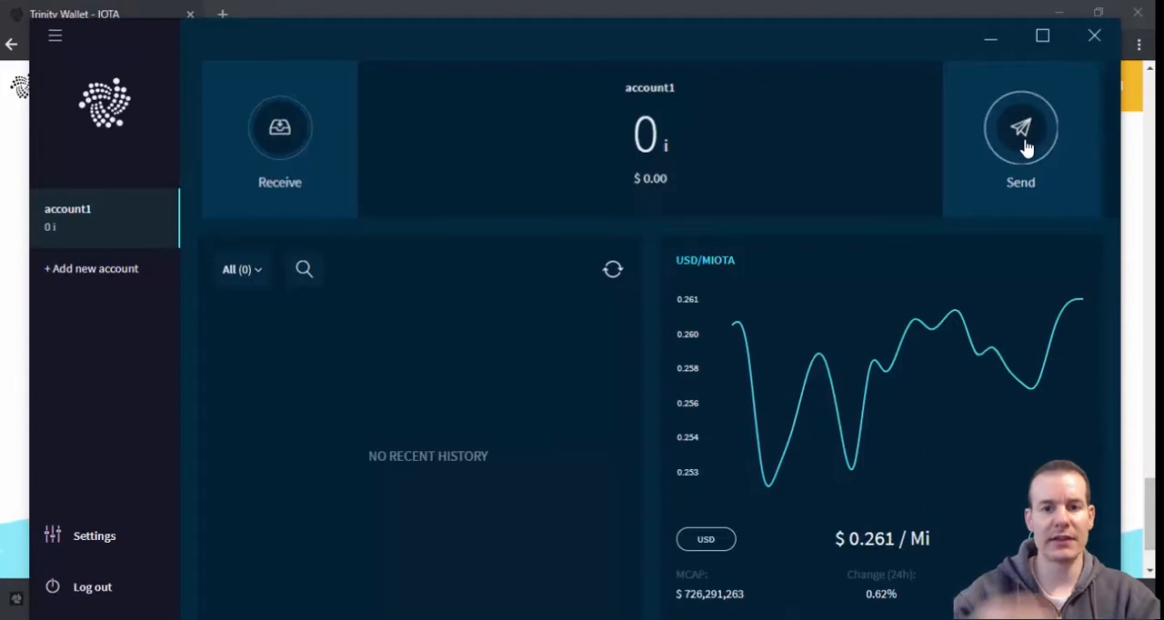
{"action": "left_click", "coordinate": [1020, 127]}
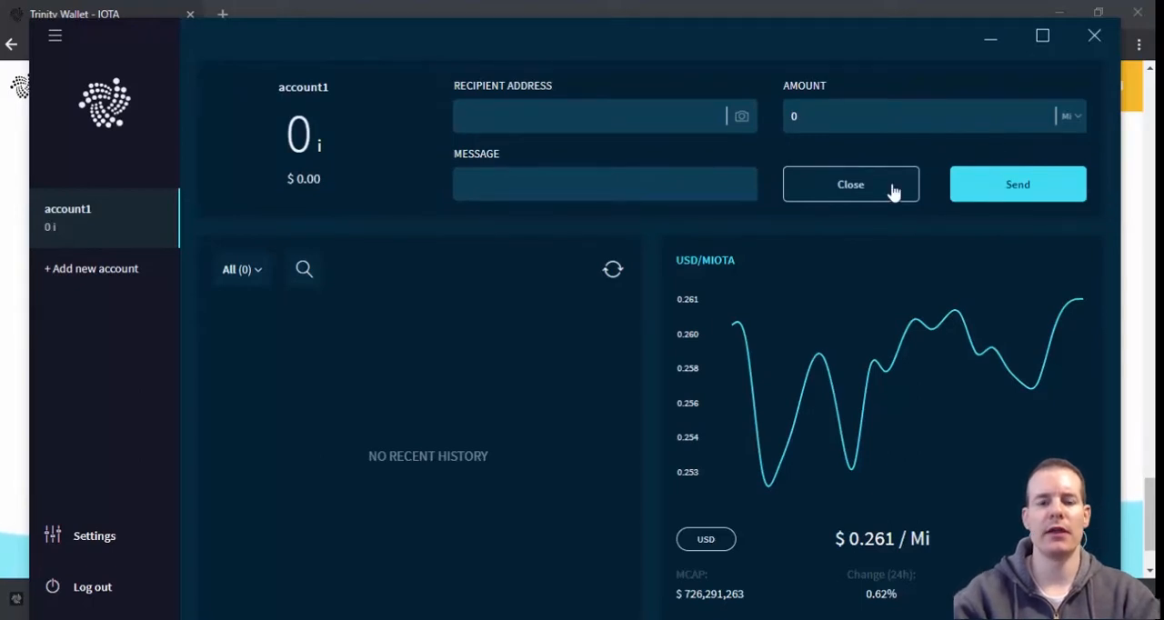
{"action": "left_click", "coordinate": [851, 184]}
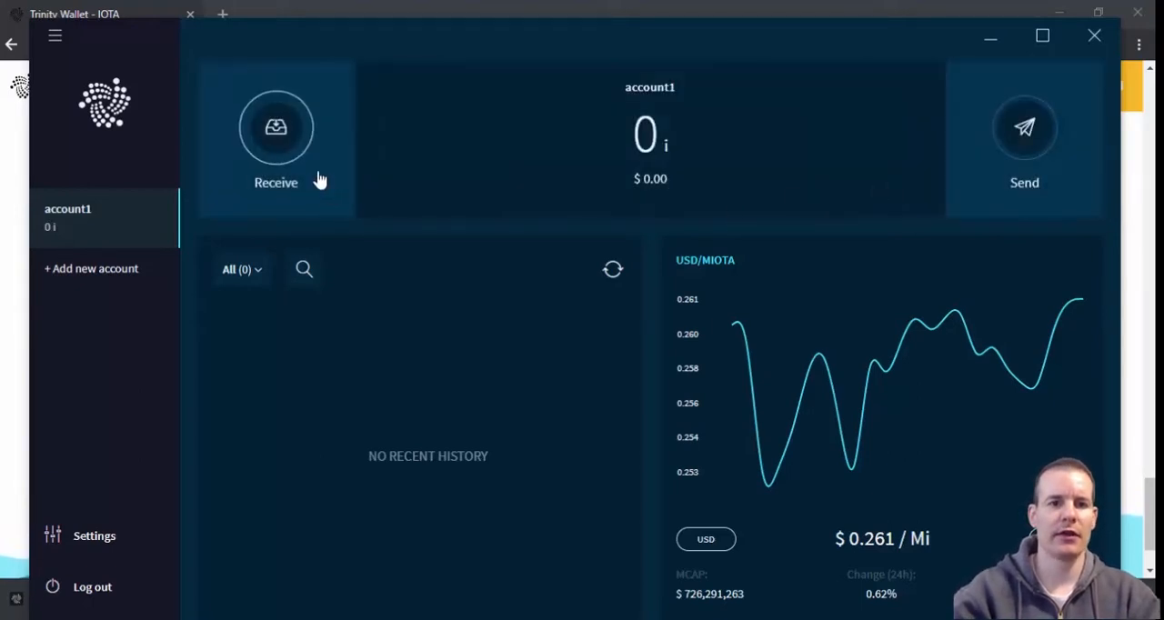
Step: Generate a new receive address for account1 and dismiss the verification reminder
{"action": "left_click", "coordinate": [276, 127]}
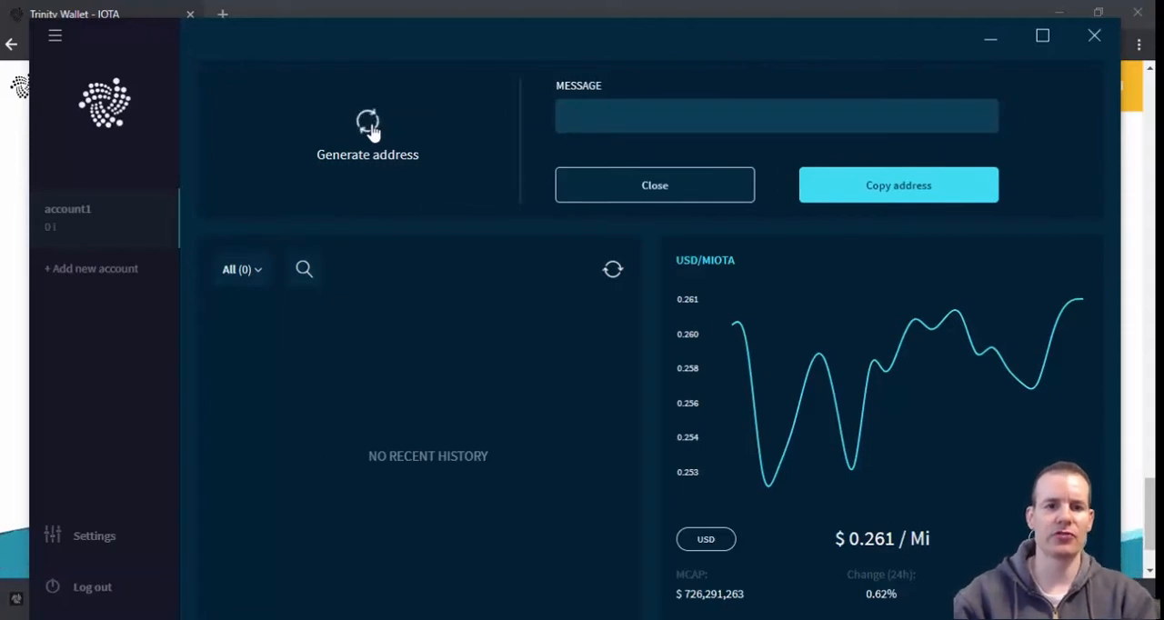
{"action": "left_click", "coordinate": [367, 136]}
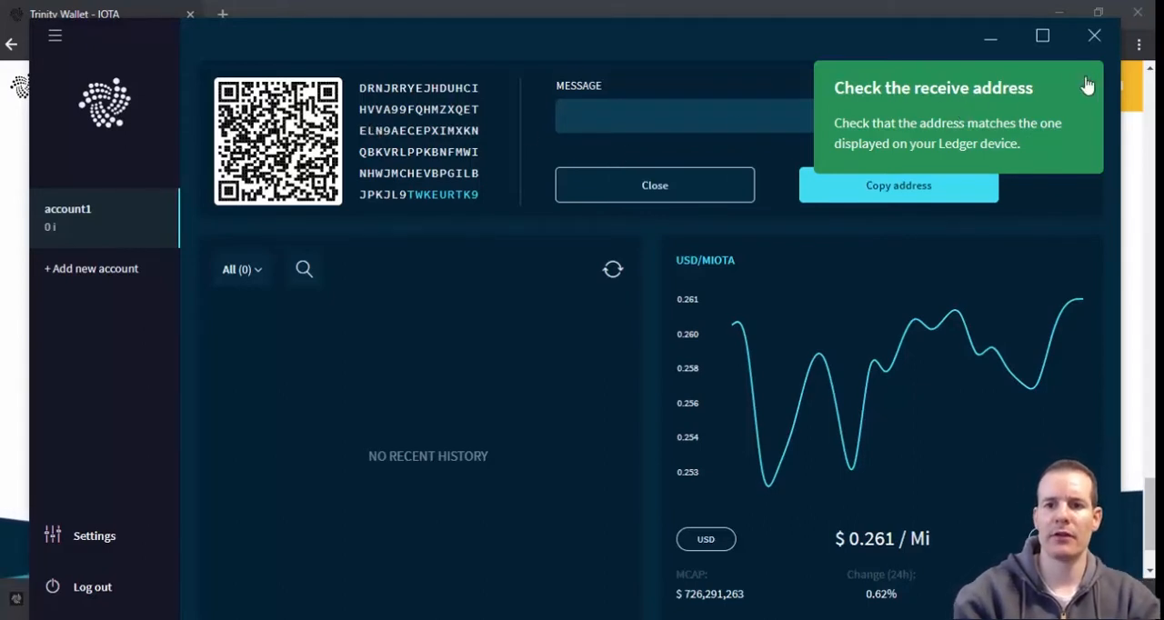
{"action": "left_click", "coordinate": [898, 185]}
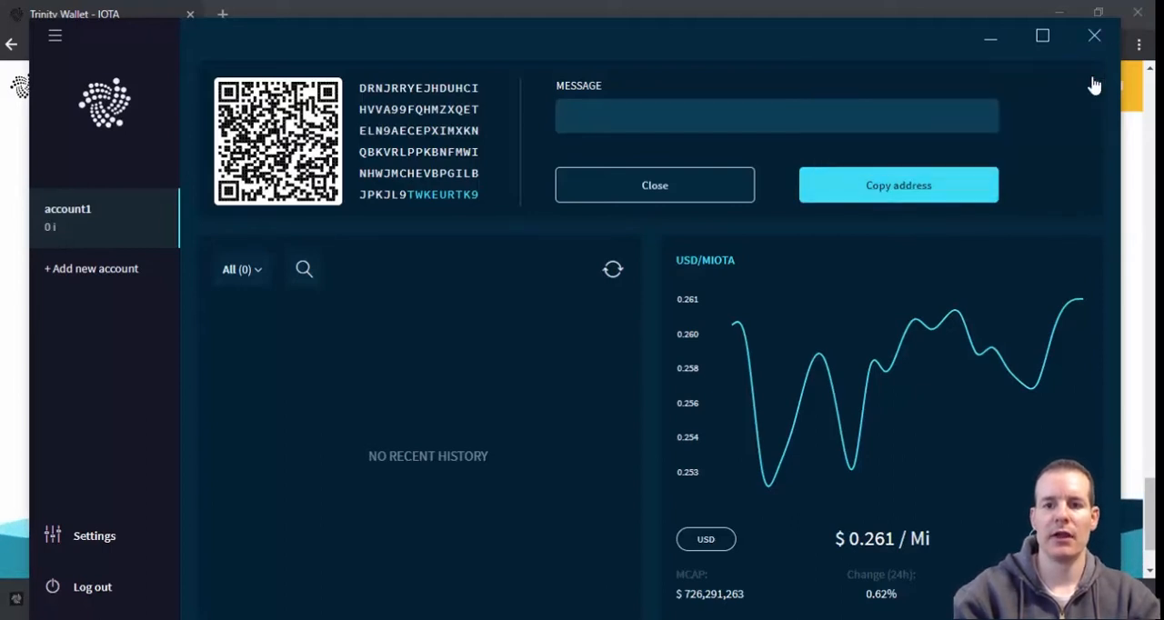
{"action": "mouse_move", "coordinate": [855, 609]}
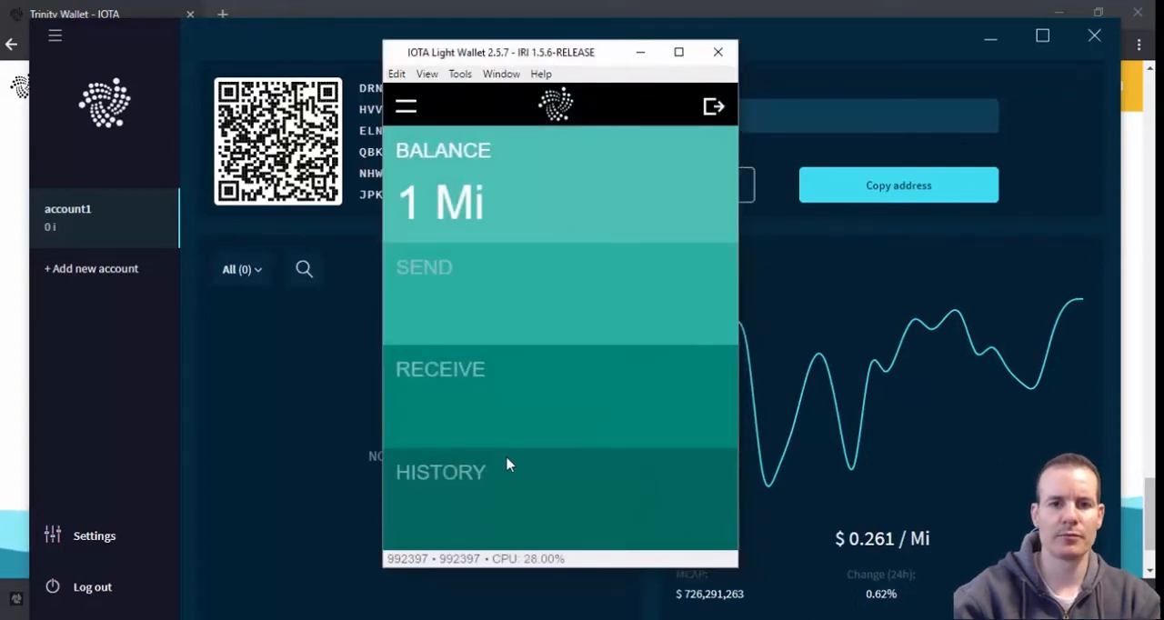
{"action": "mouse_move", "coordinate": [437, 261]}
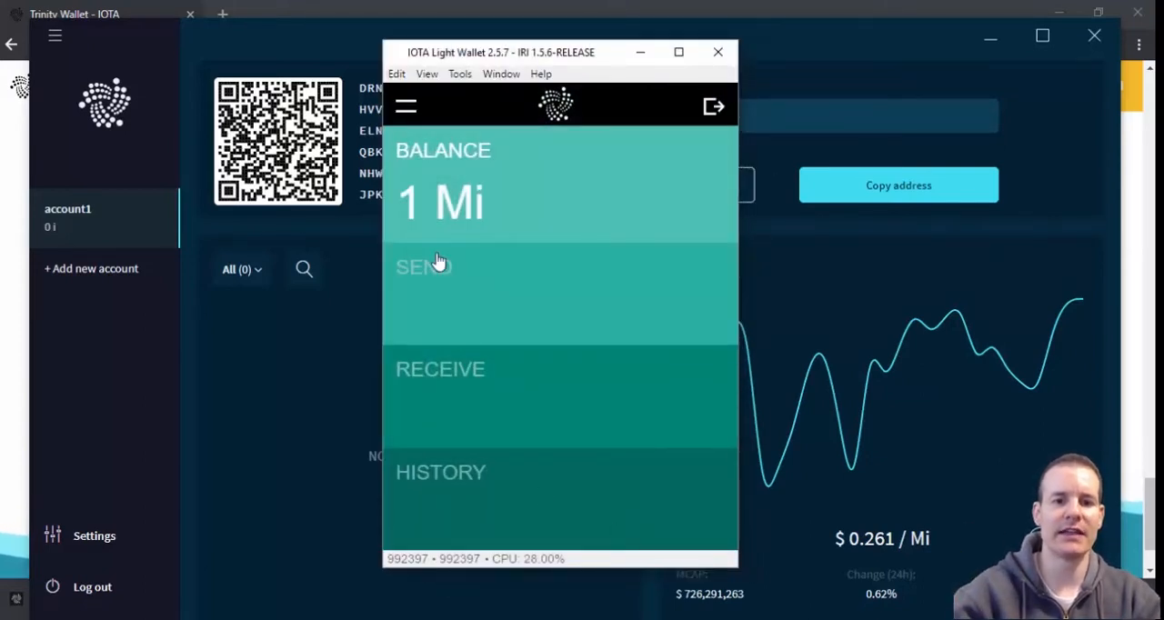
{"action": "left_click", "coordinate": [421, 265]}
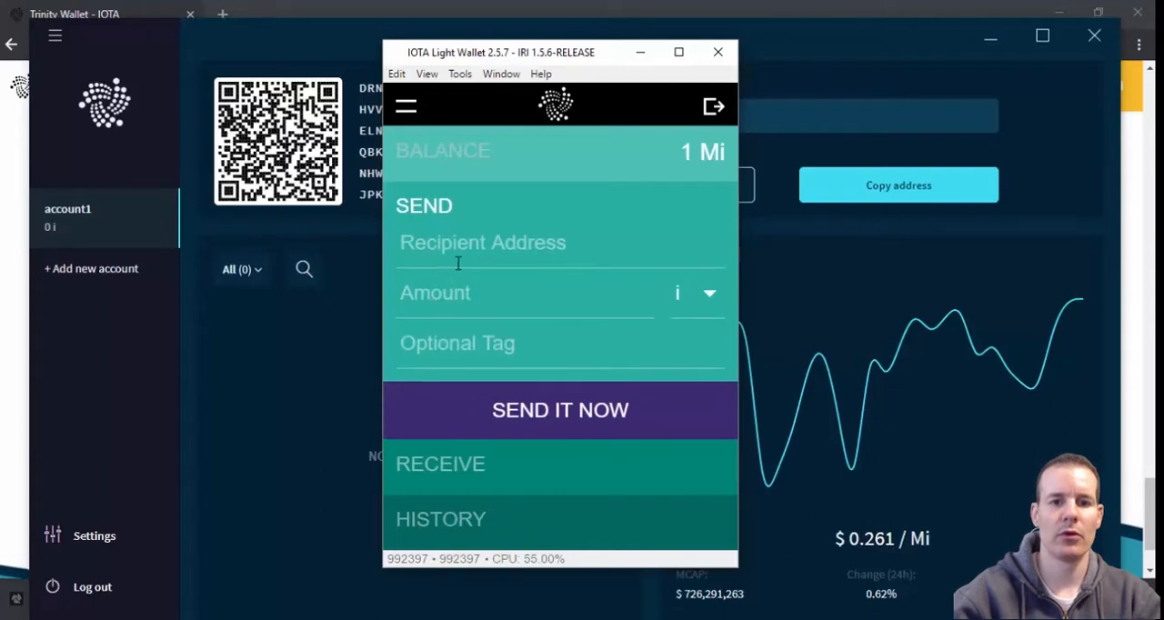
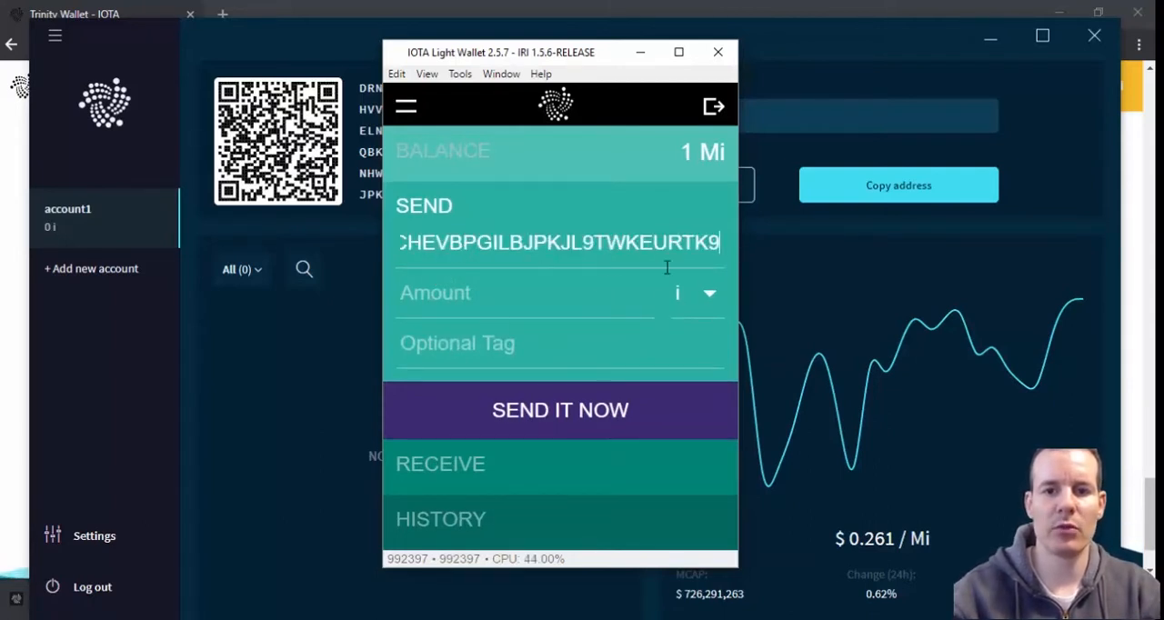
{"action": "left_click", "coordinate": [698, 293]}
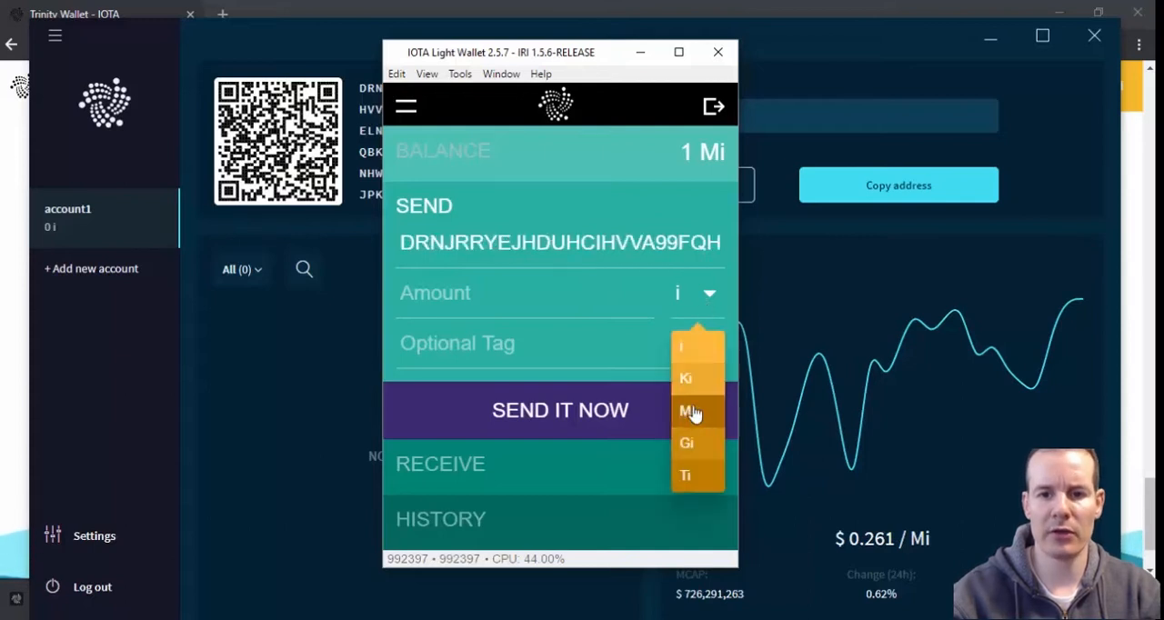
{"action": "left_click", "coordinate": [689, 410]}
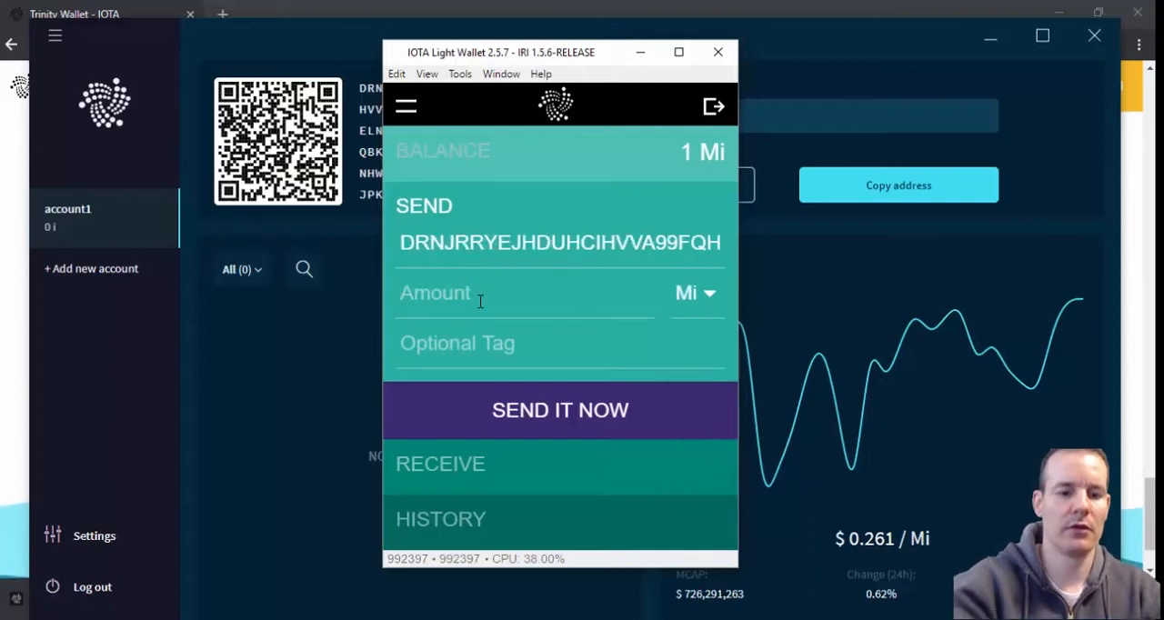
{"action": "type", "text": "1"}
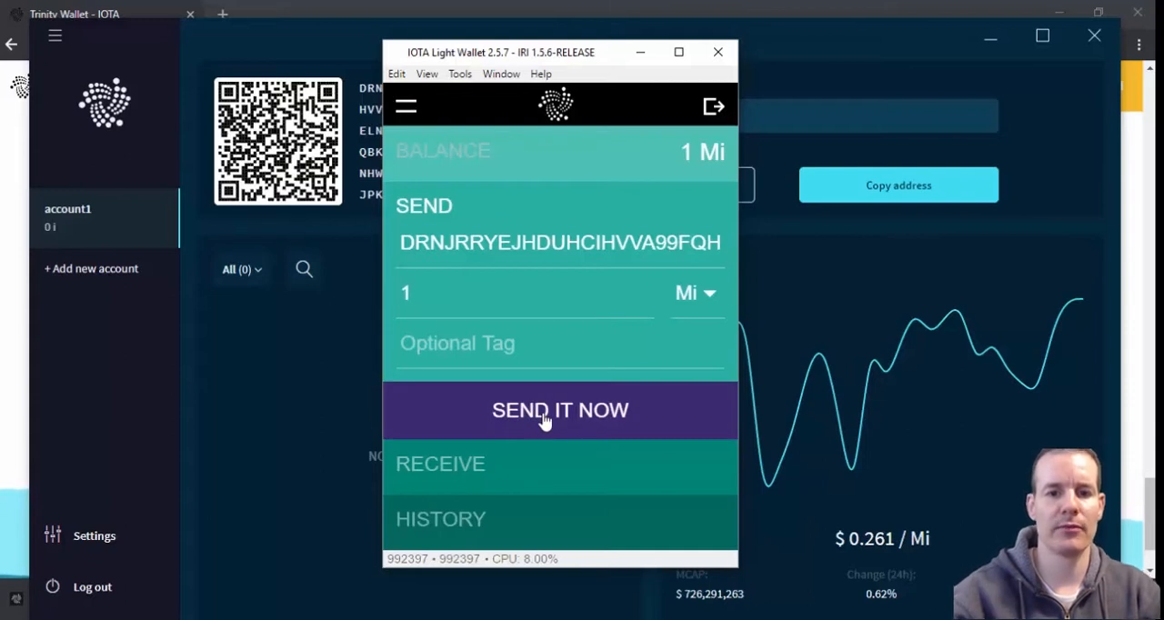
{"action": "left_click", "coordinate": [560, 411]}
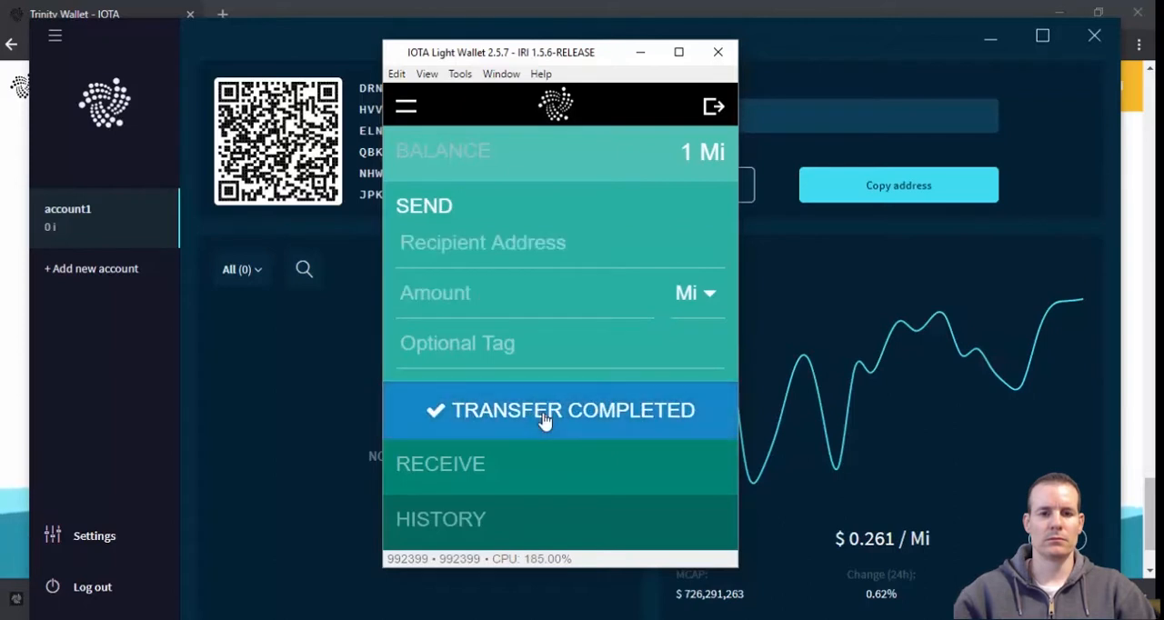
{"action": "mouse_move", "coordinate": [633, 169]}
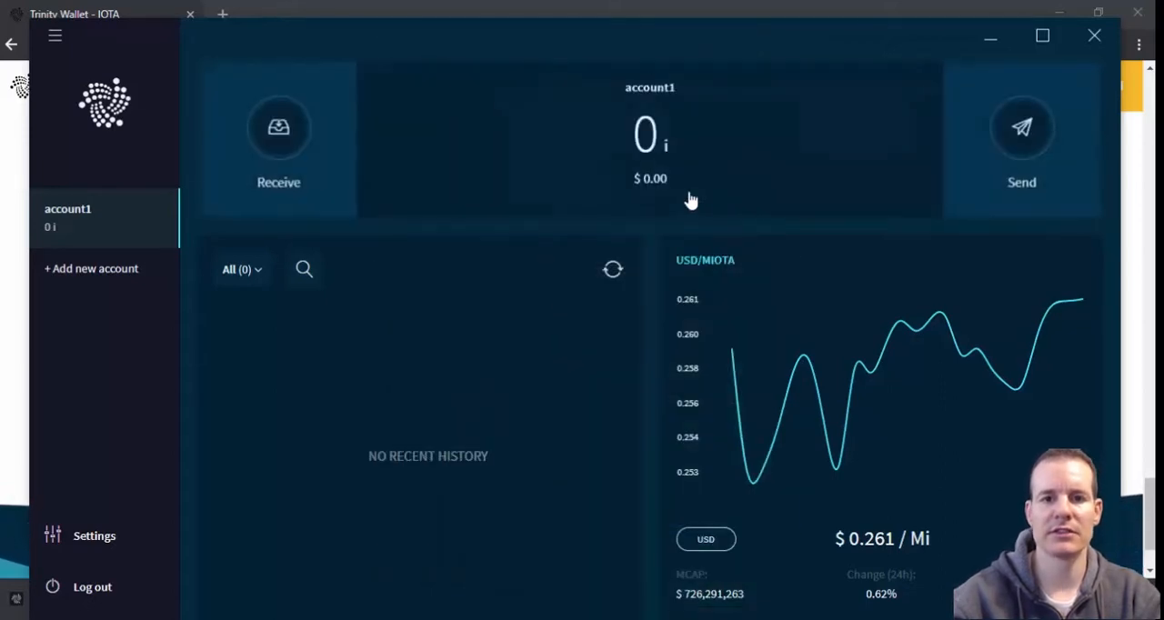
{"action": "mouse_move", "coordinate": [518, 210]}
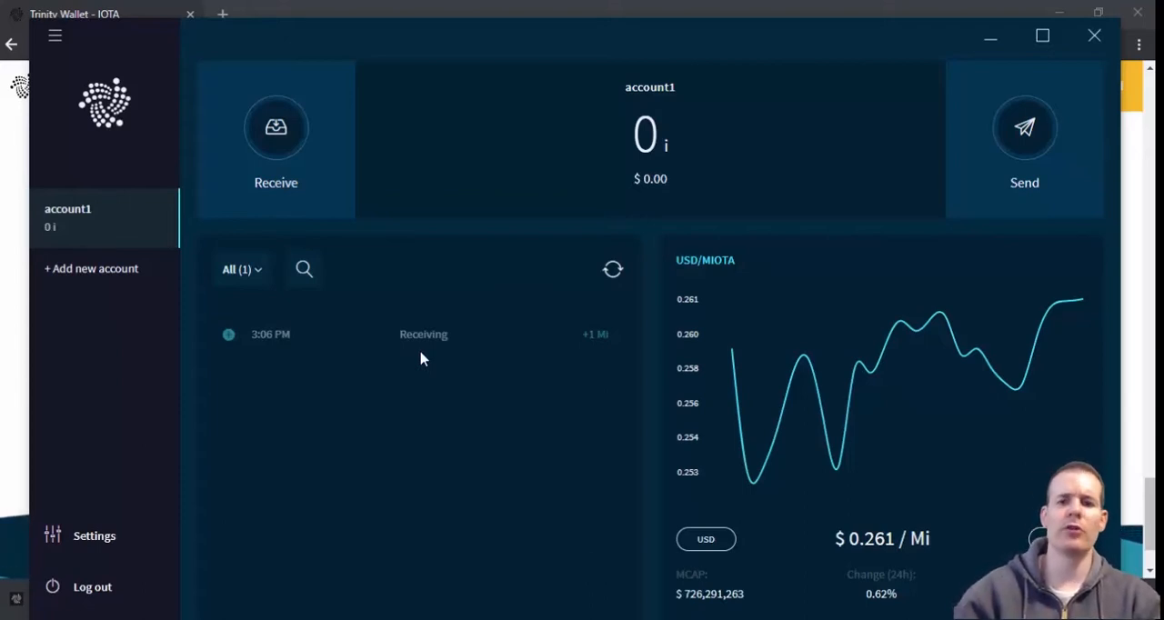
{"action": "mouse_move", "coordinate": [1063, 36]}
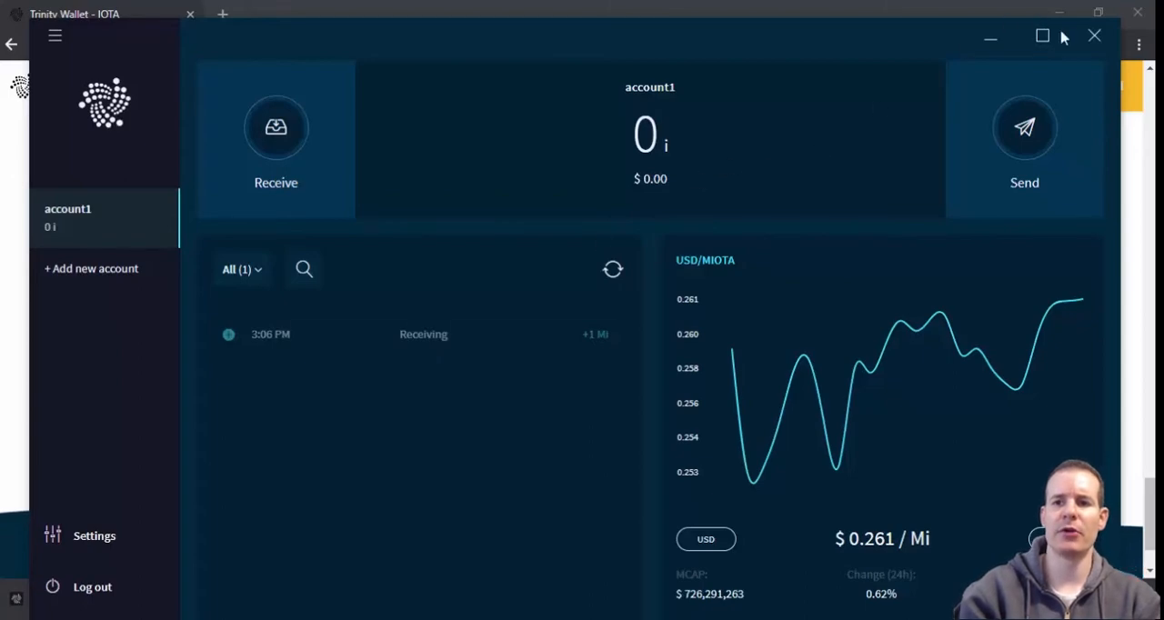
Step: Close Trinity Wallet and Ledger Live, then select the Trinity desktop shortcut
{"action": "left_click", "coordinate": [1095, 37]}
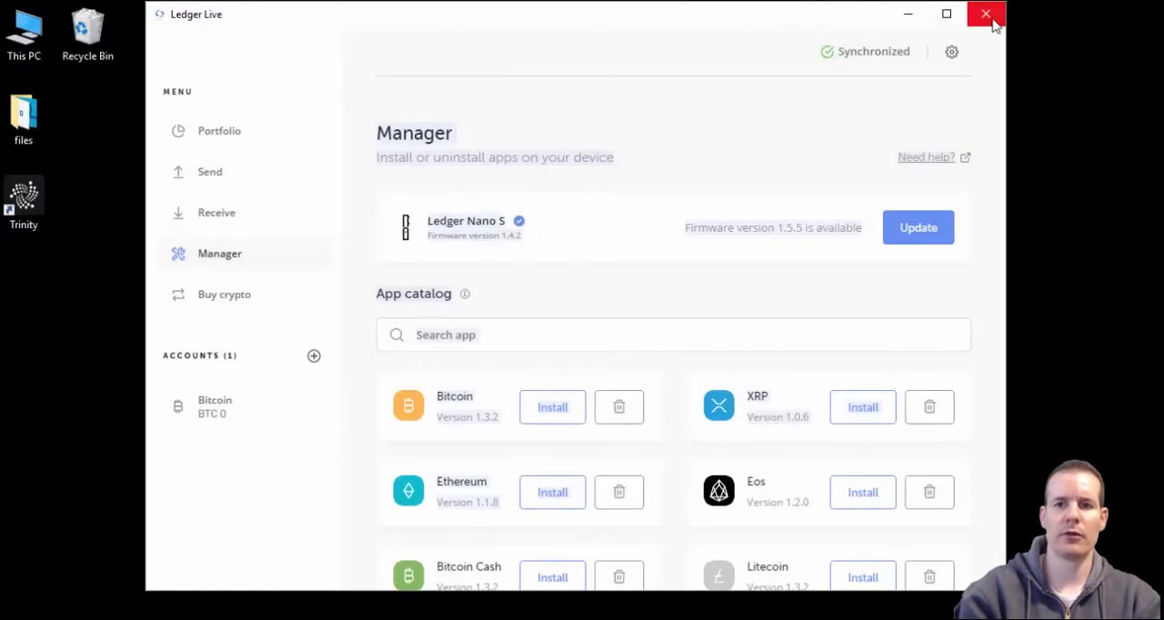
{"action": "left_click", "coordinate": [985, 14]}
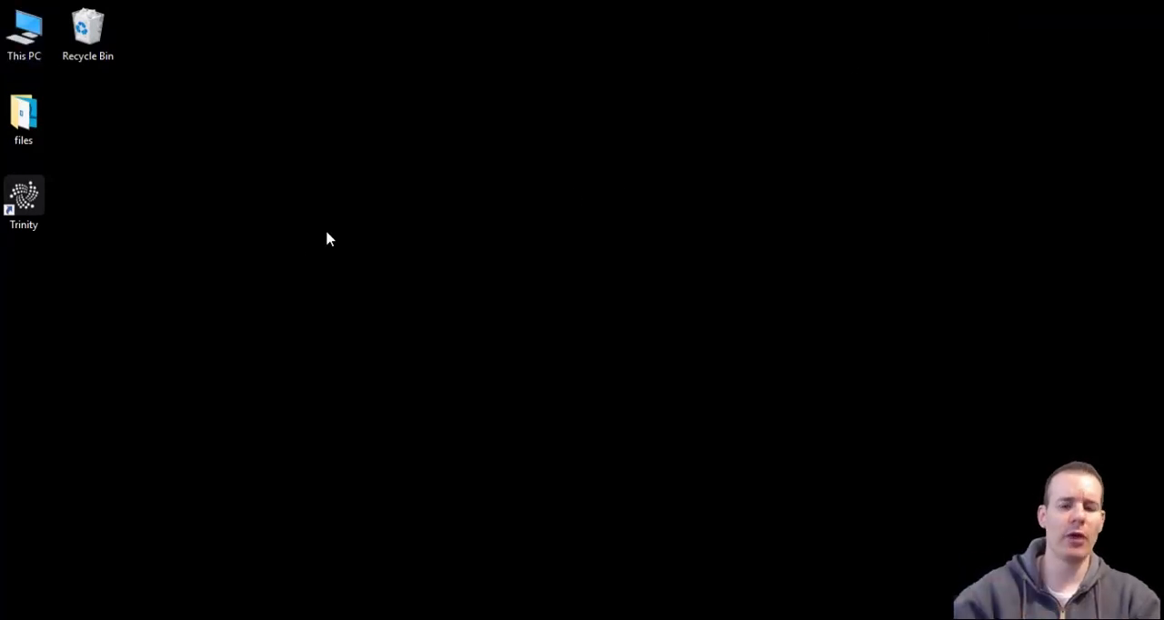
{"action": "left_click", "coordinate": [23, 199]}
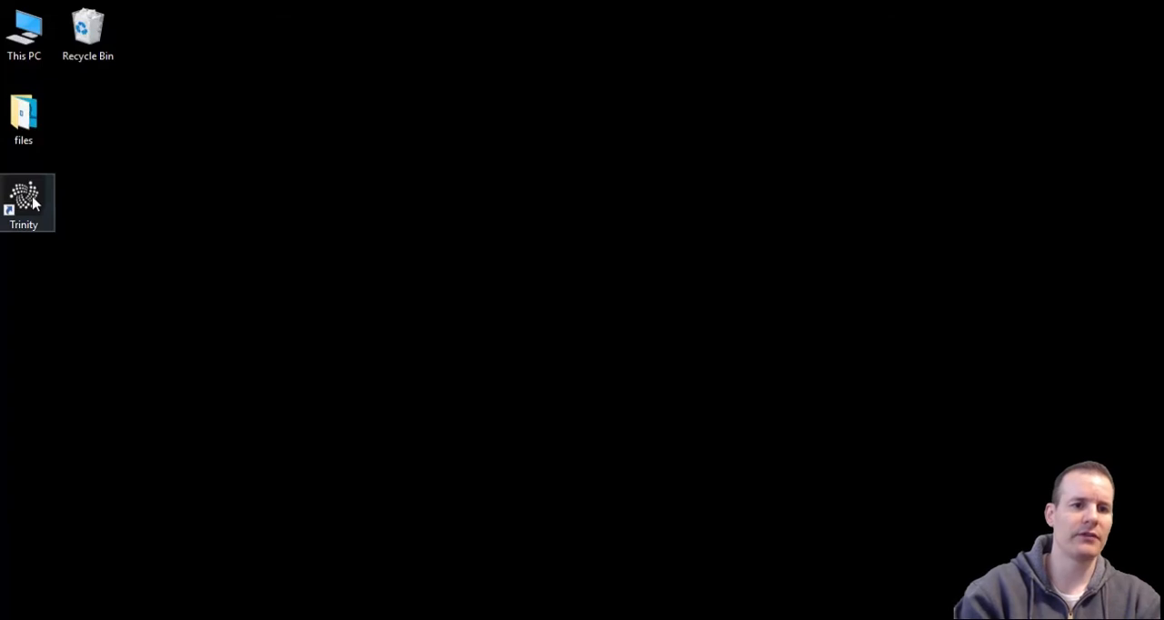
{"action": "mouse_move", "coordinate": [33, 200]}
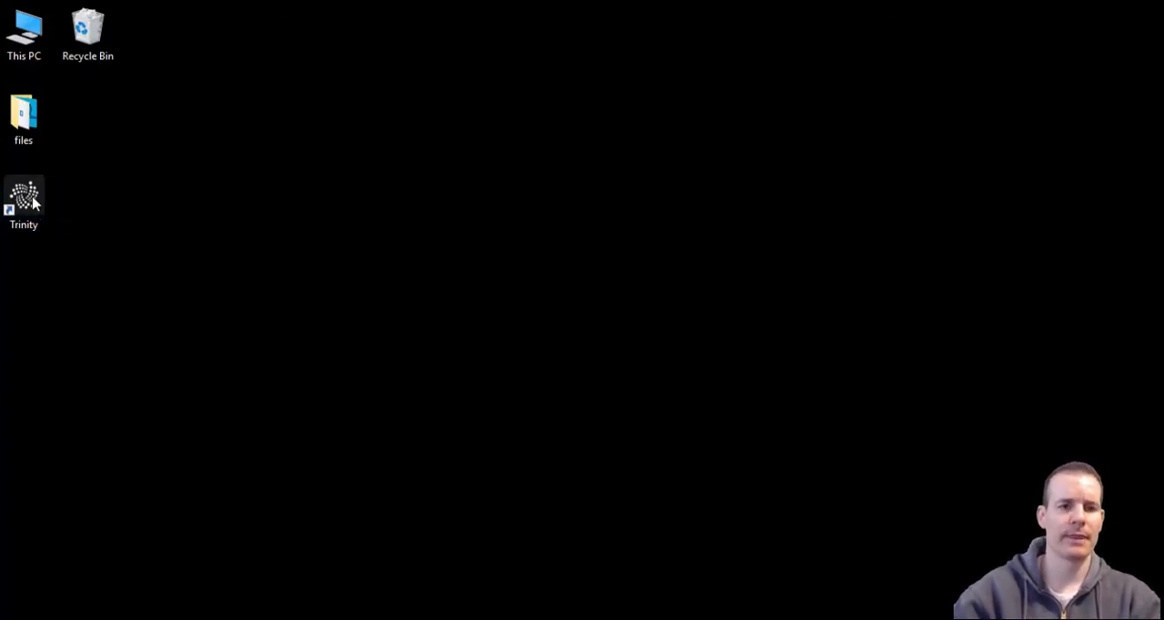
Step: Relaunch Trinity from the desktop and log in with the password to reopen account1
{"action": "double_click", "coordinate": [23, 198]}
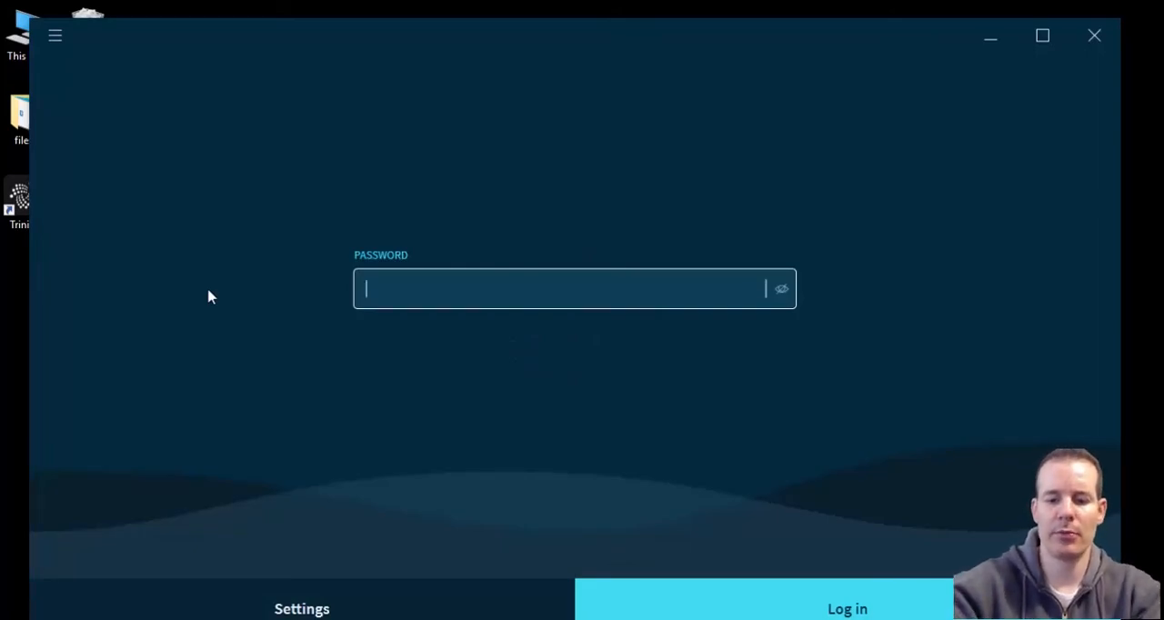
{"action": "type", "text": "•"}
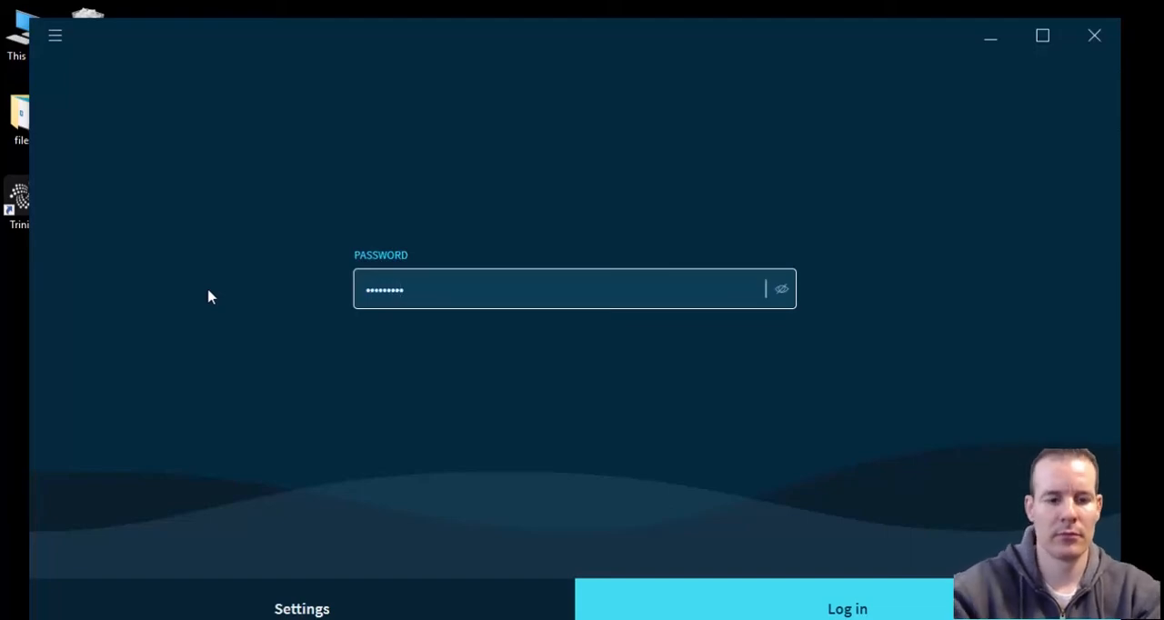
{"action": "left_click", "coordinate": [847, 608]}
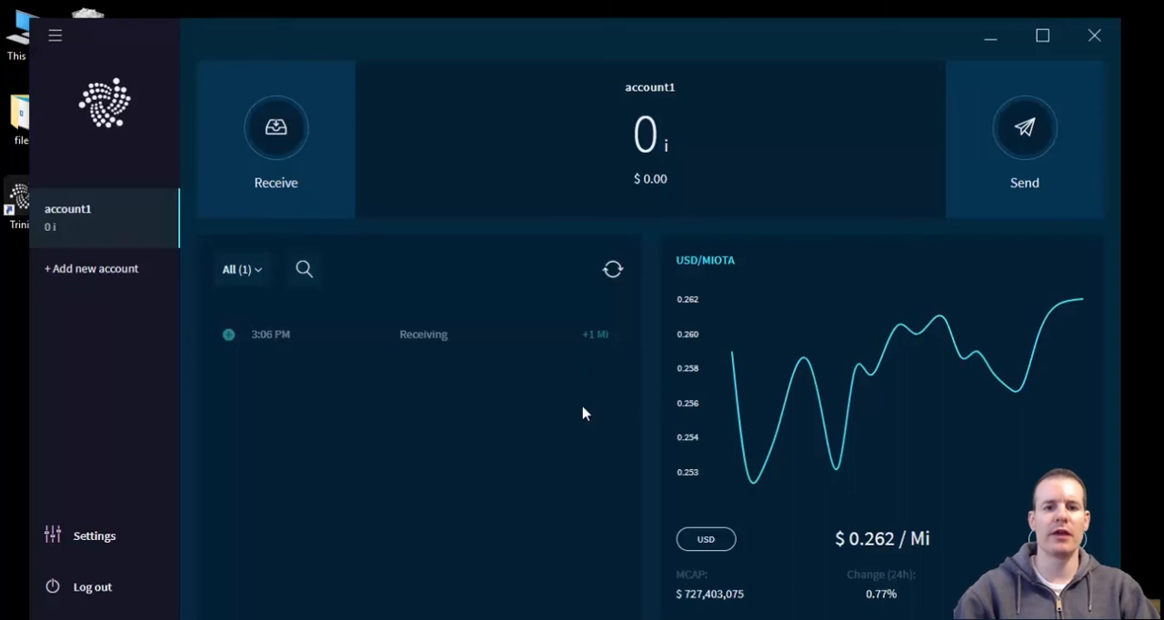
{"action": "mouse_move", "coordinate": [448, 353]}
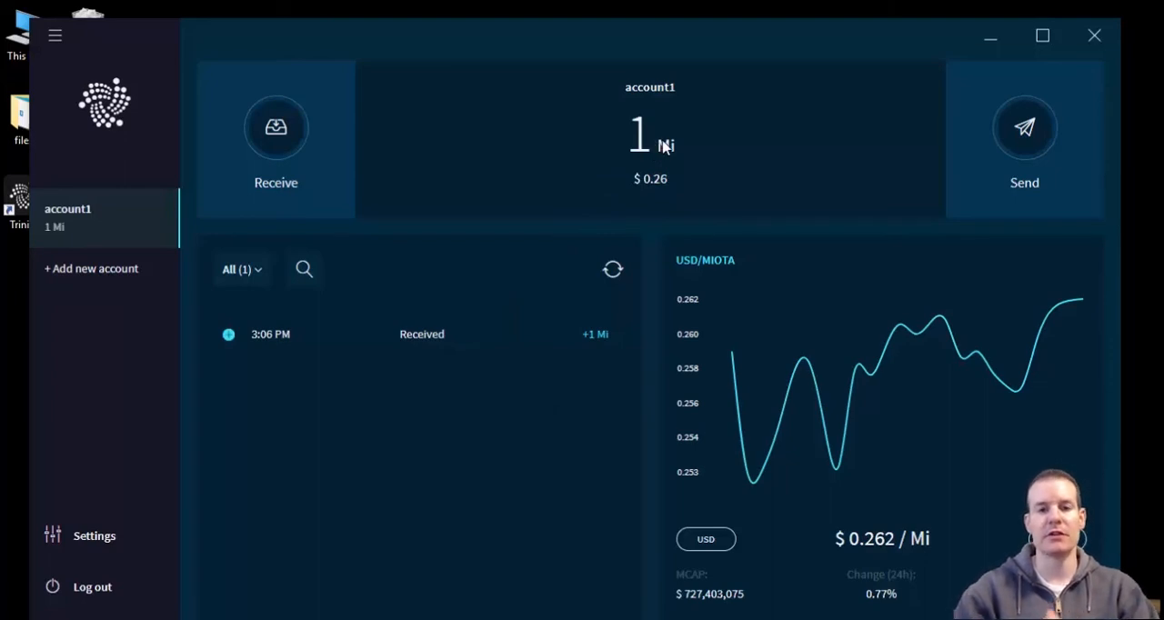
{"action": "mouse_move", "coordinate": [385, 420]}
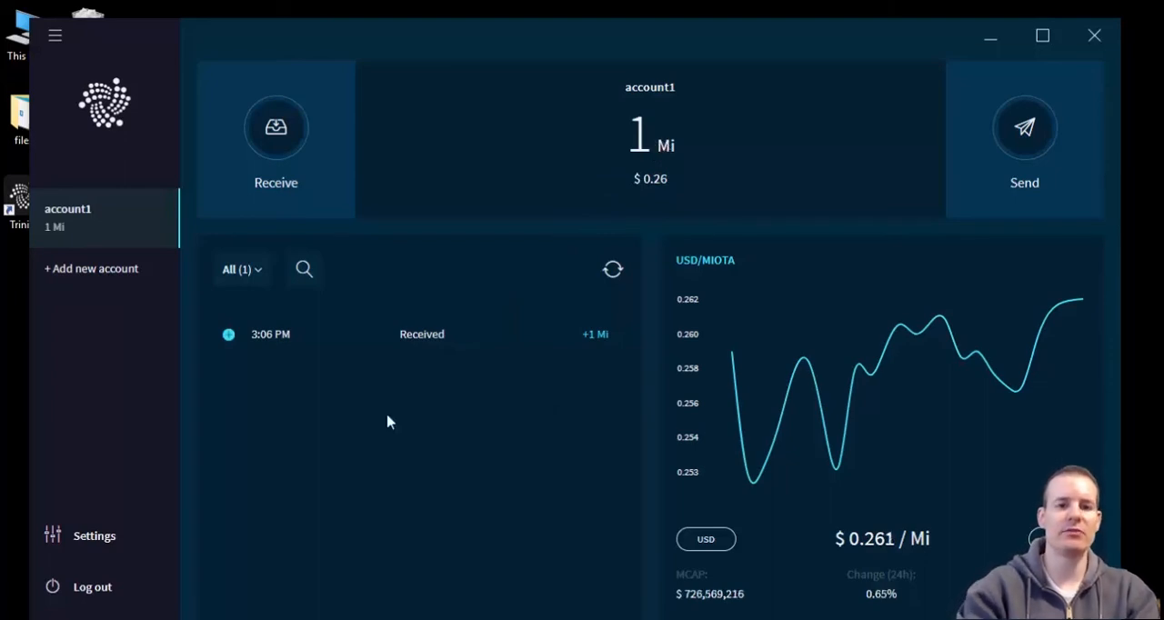
{"action": "mouse_move", "coordinate": [422, 340]}
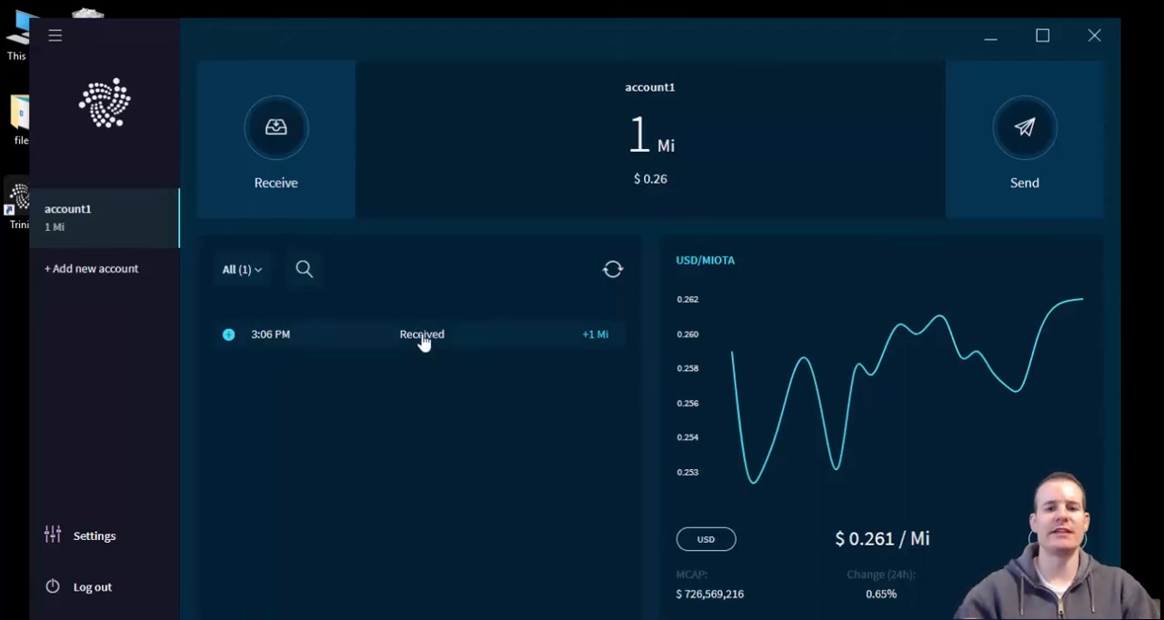